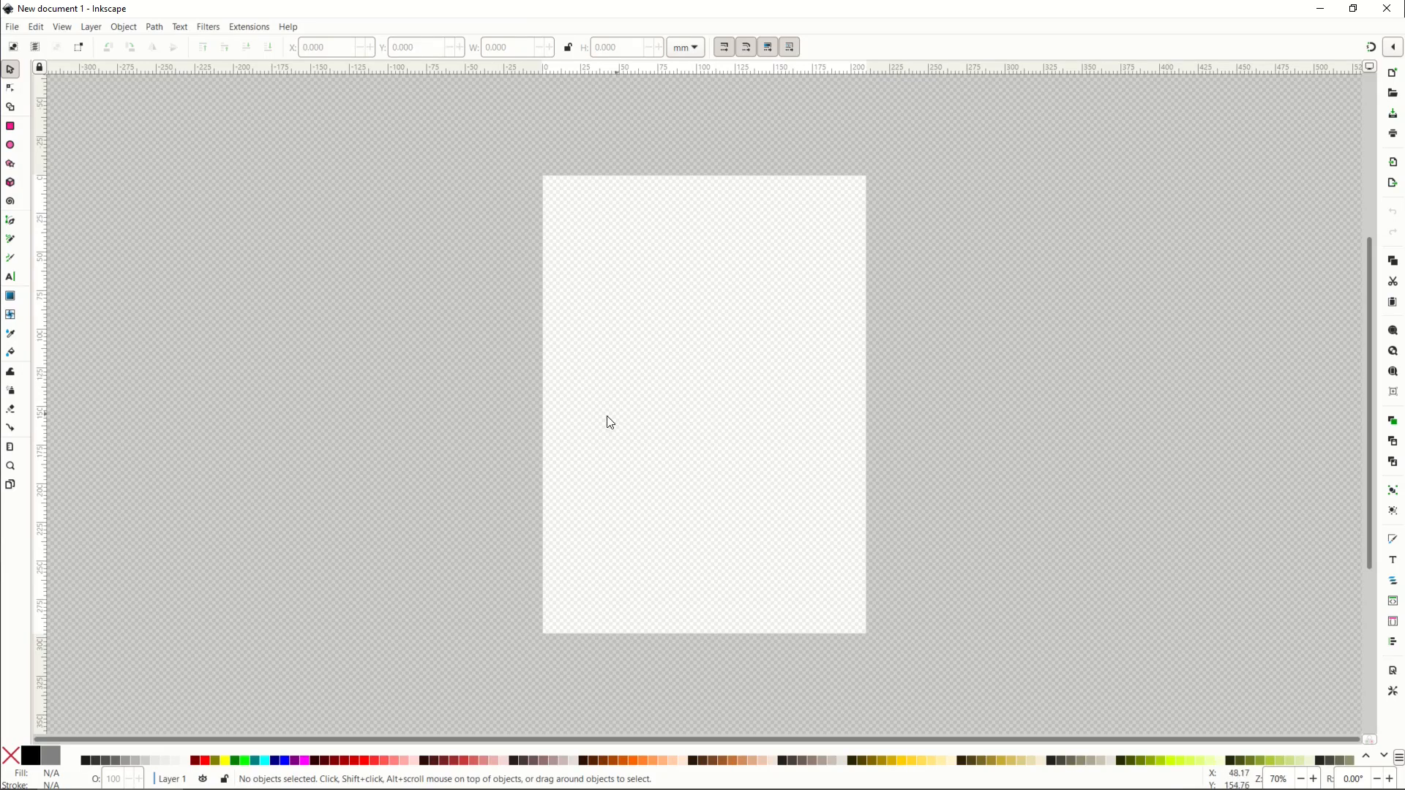
mouse_move(508, 553)
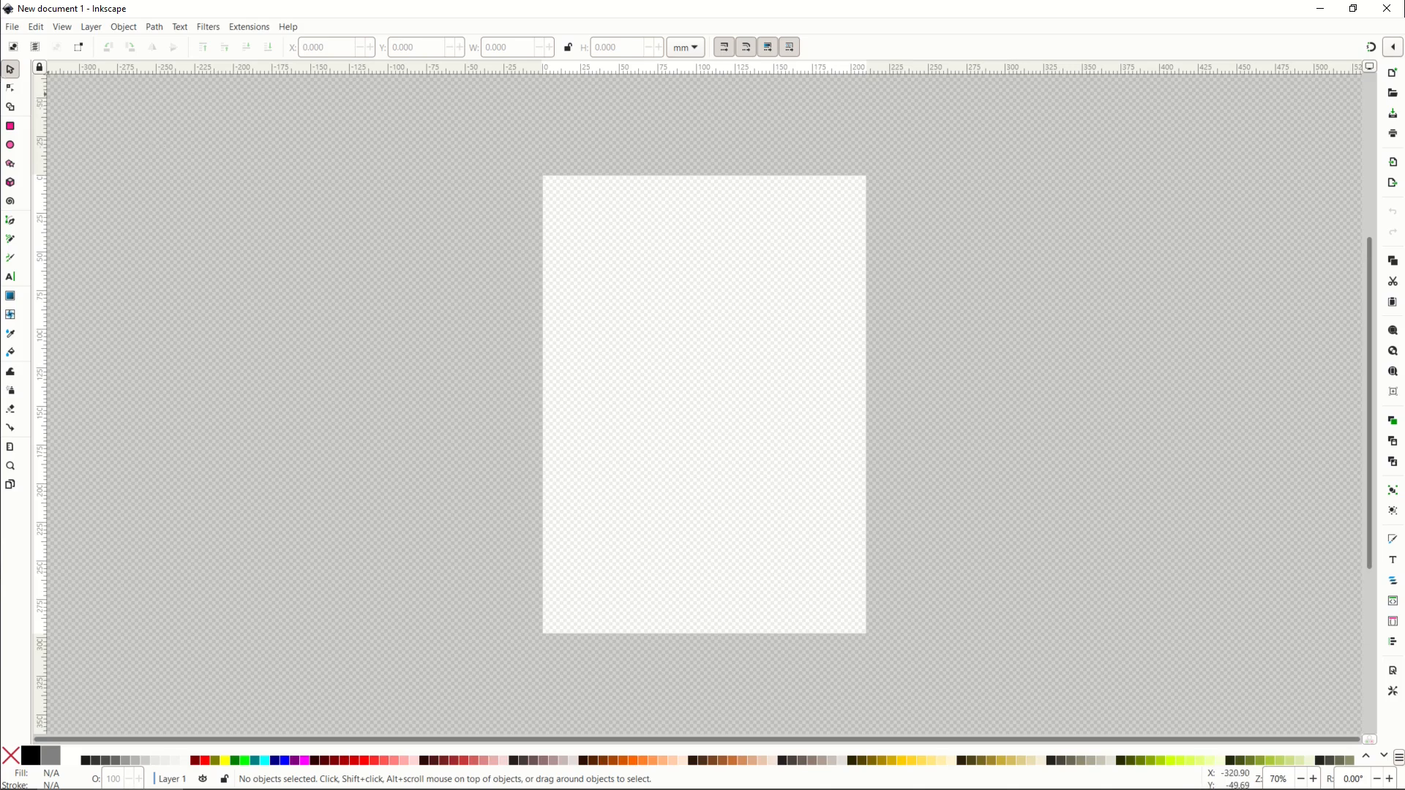
mouse_move(846, 309)
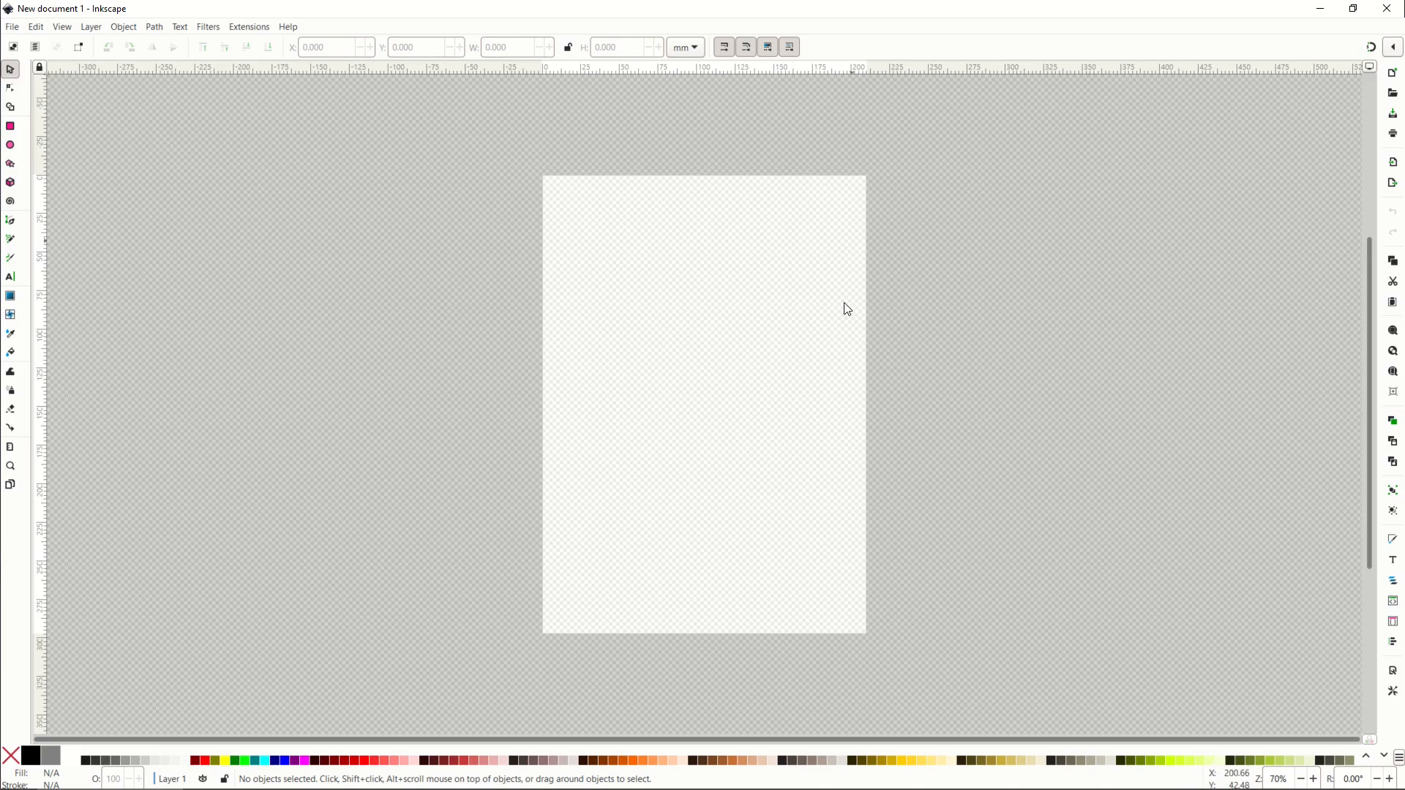
mouse_move(157, 228)
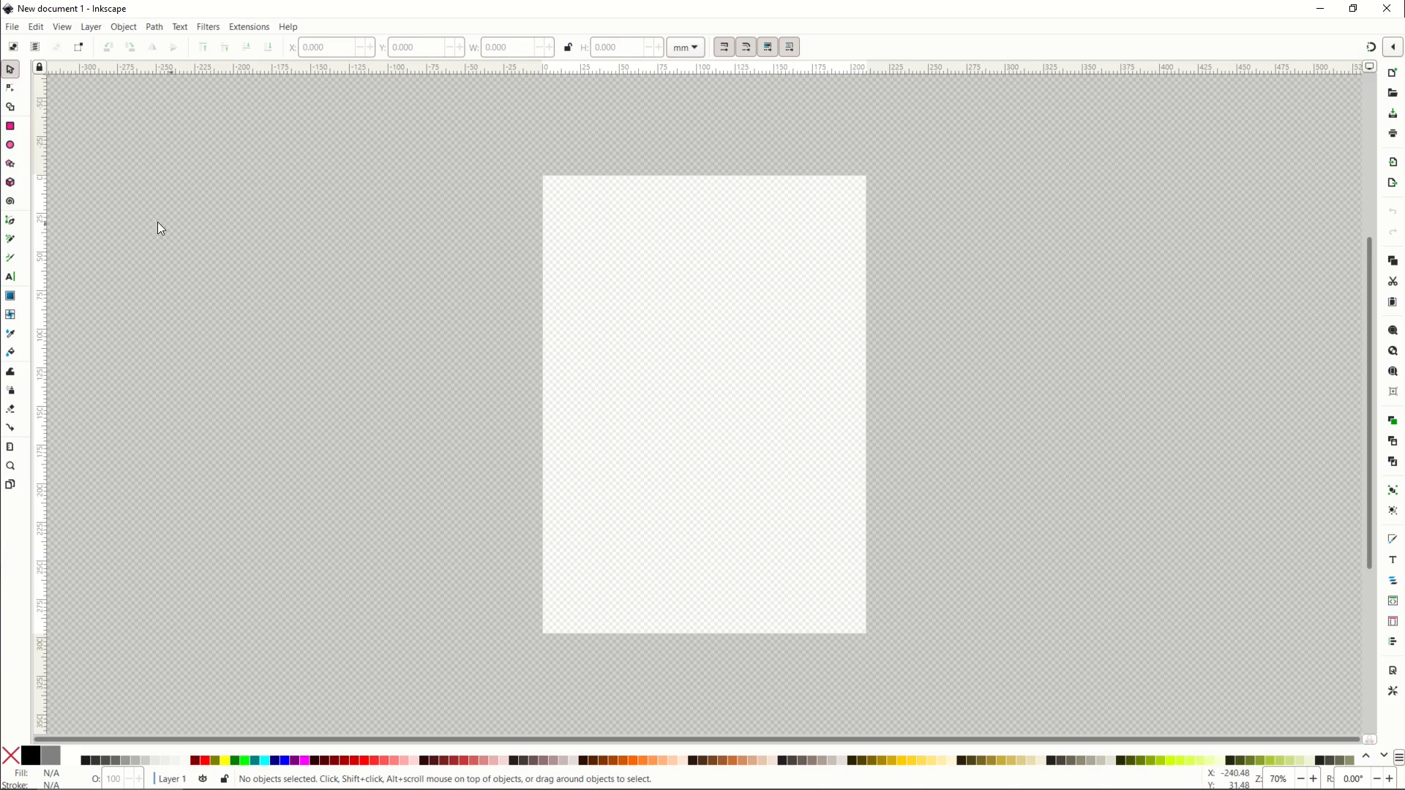
mouse_move(313, 304)
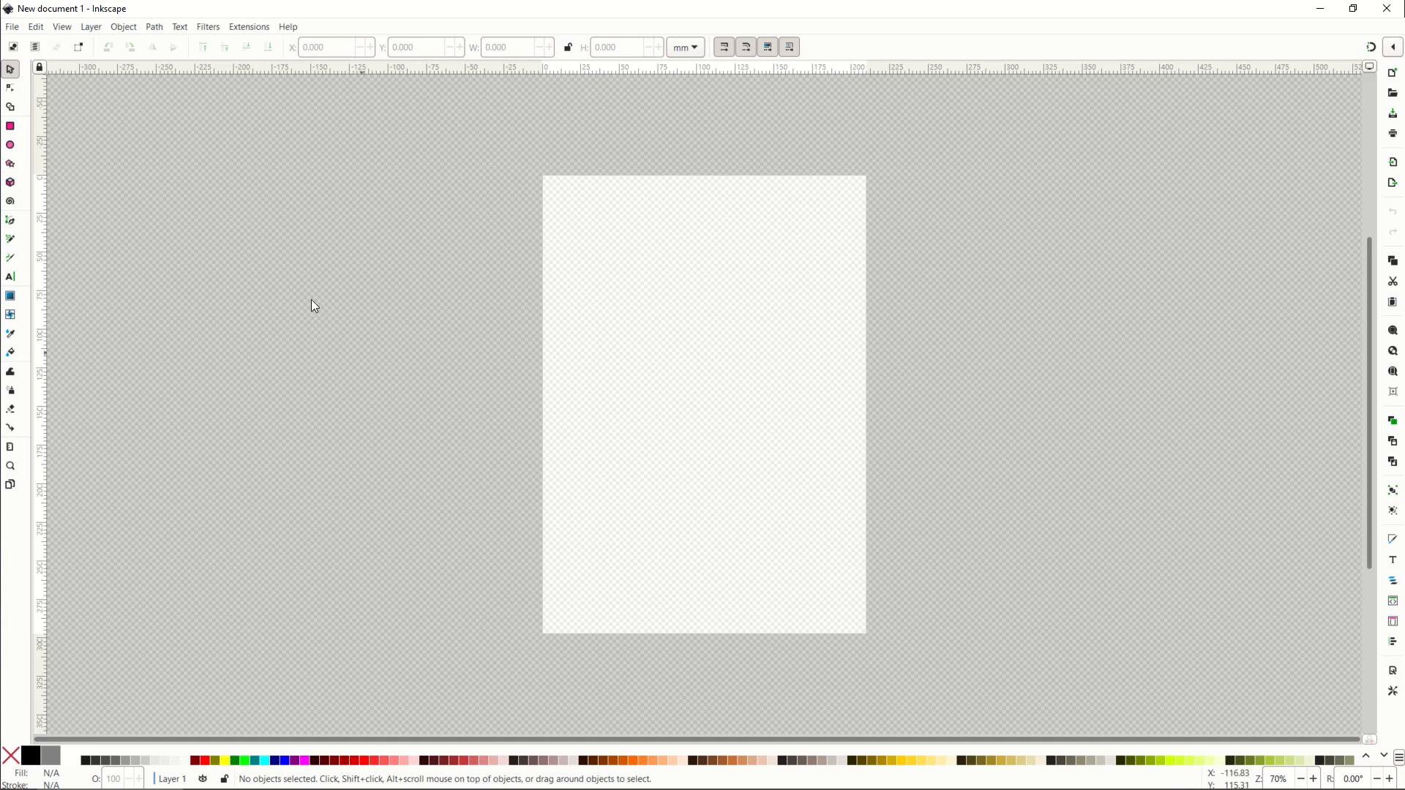
Step: In Document Properties, set the page colour to red and the page border colour to black
click(11, 26)
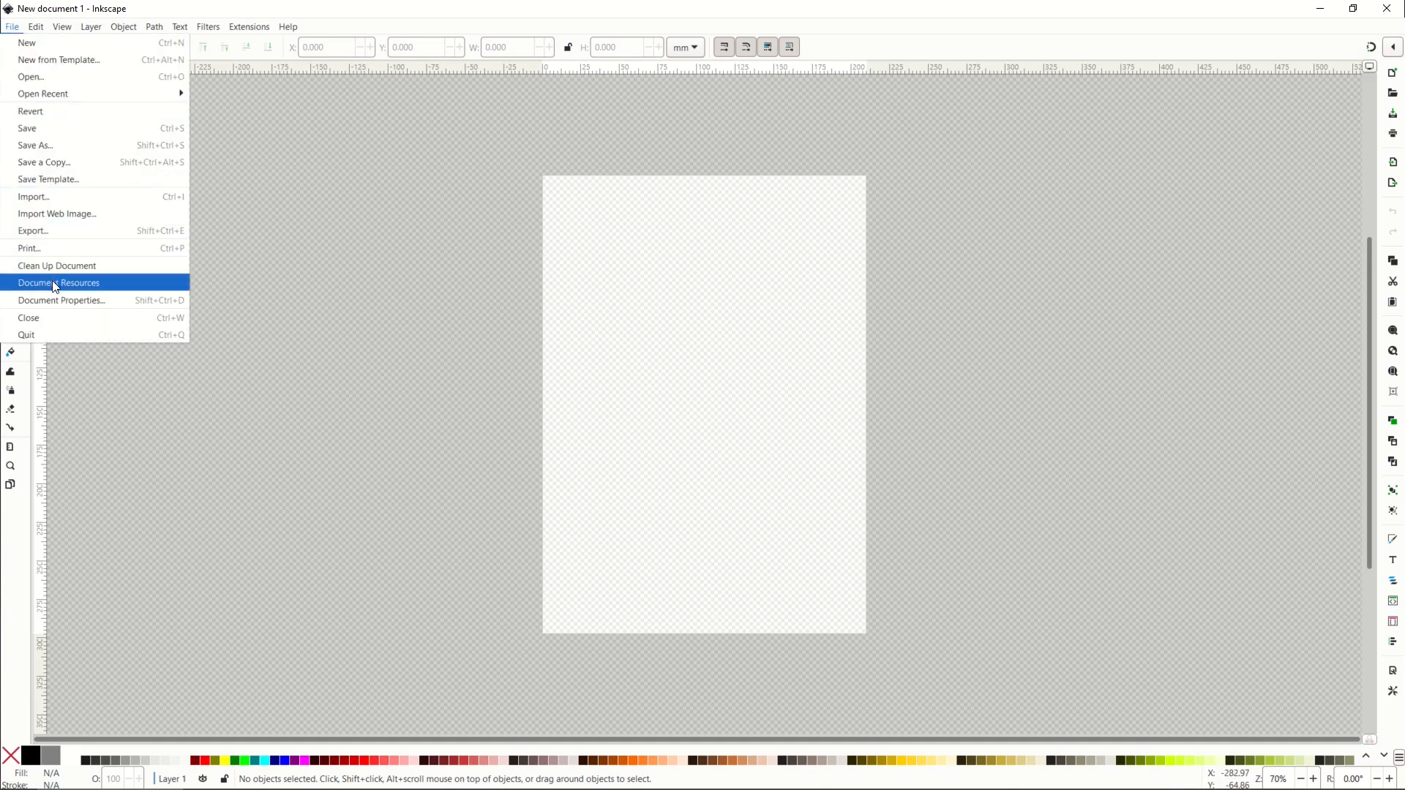
click(61, 300)
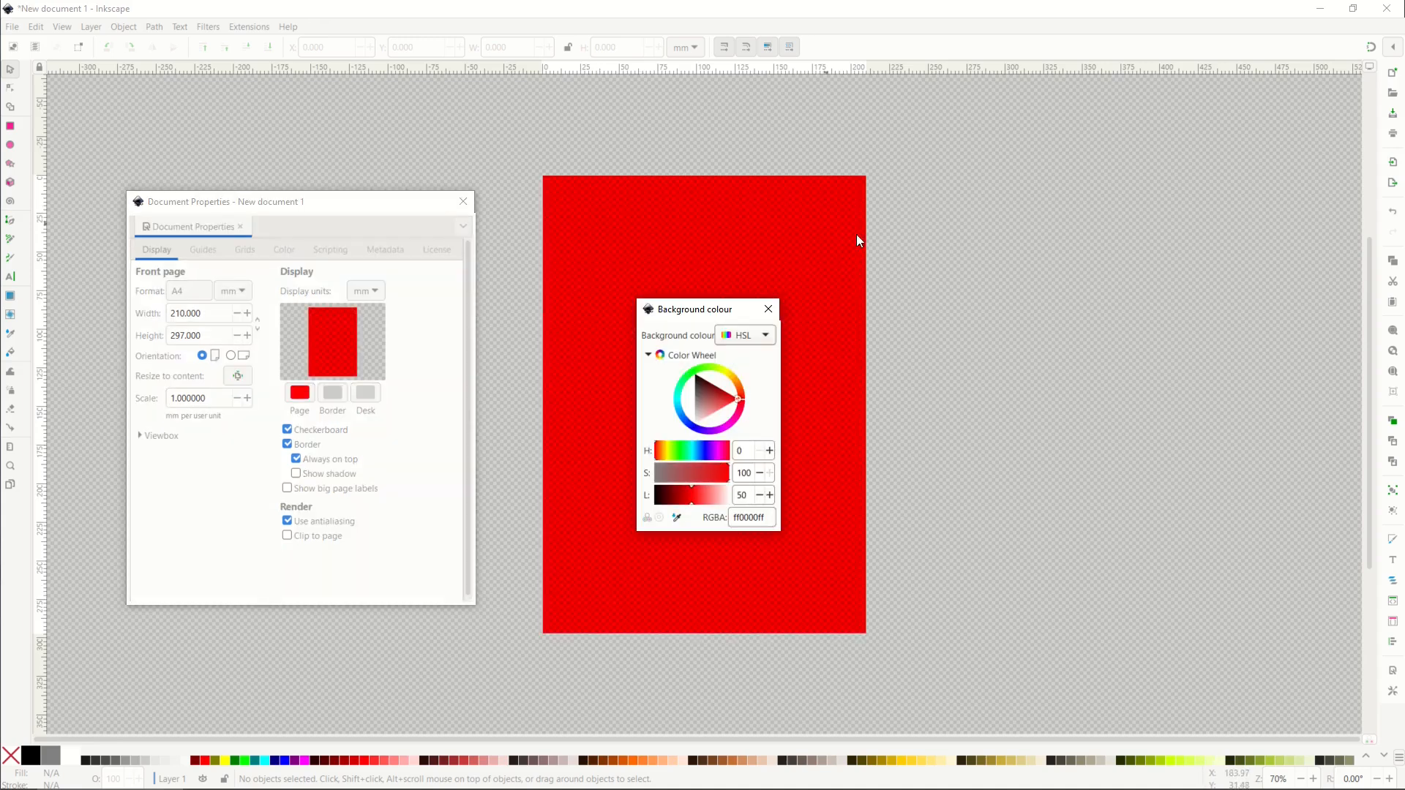
drag(693, 309, 937, 171)
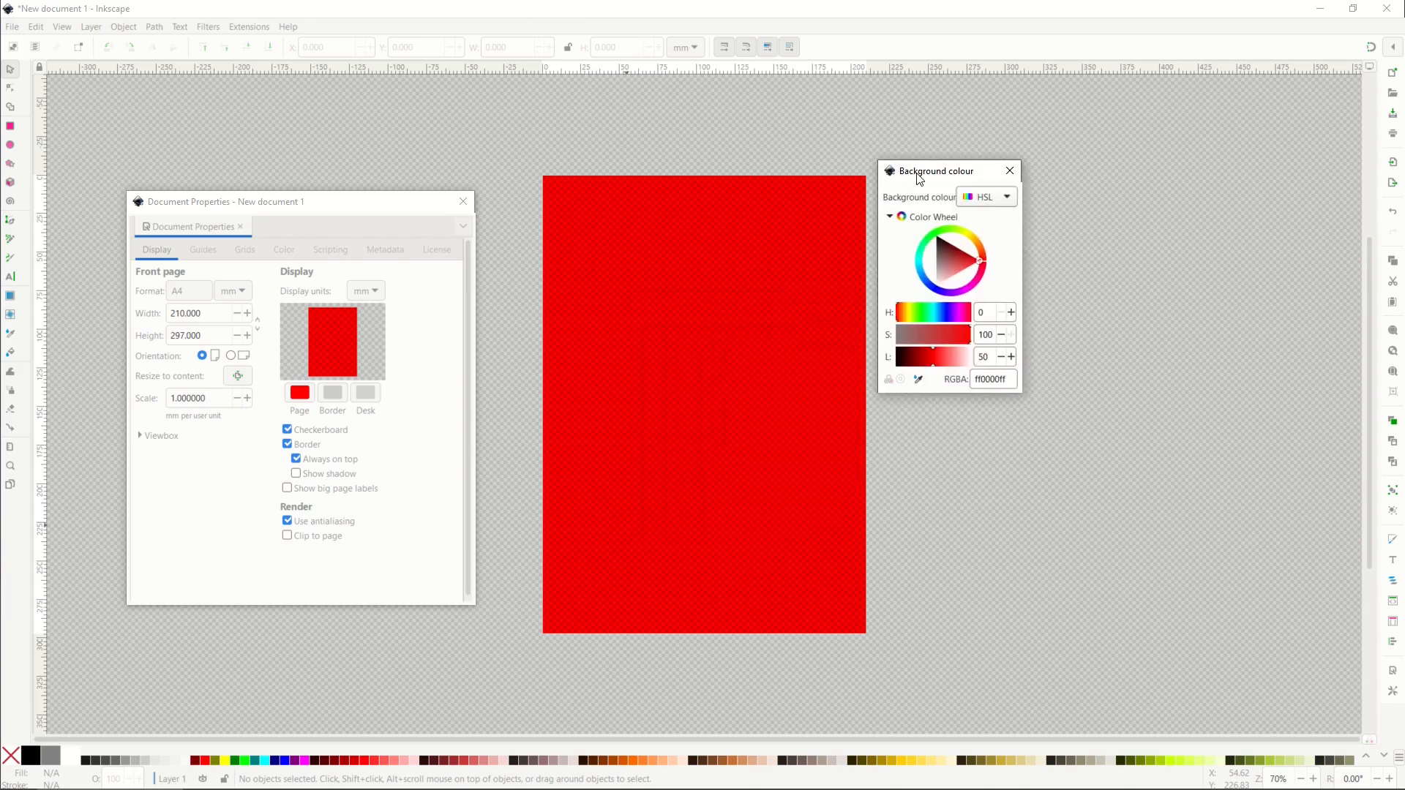
click(333, 394)
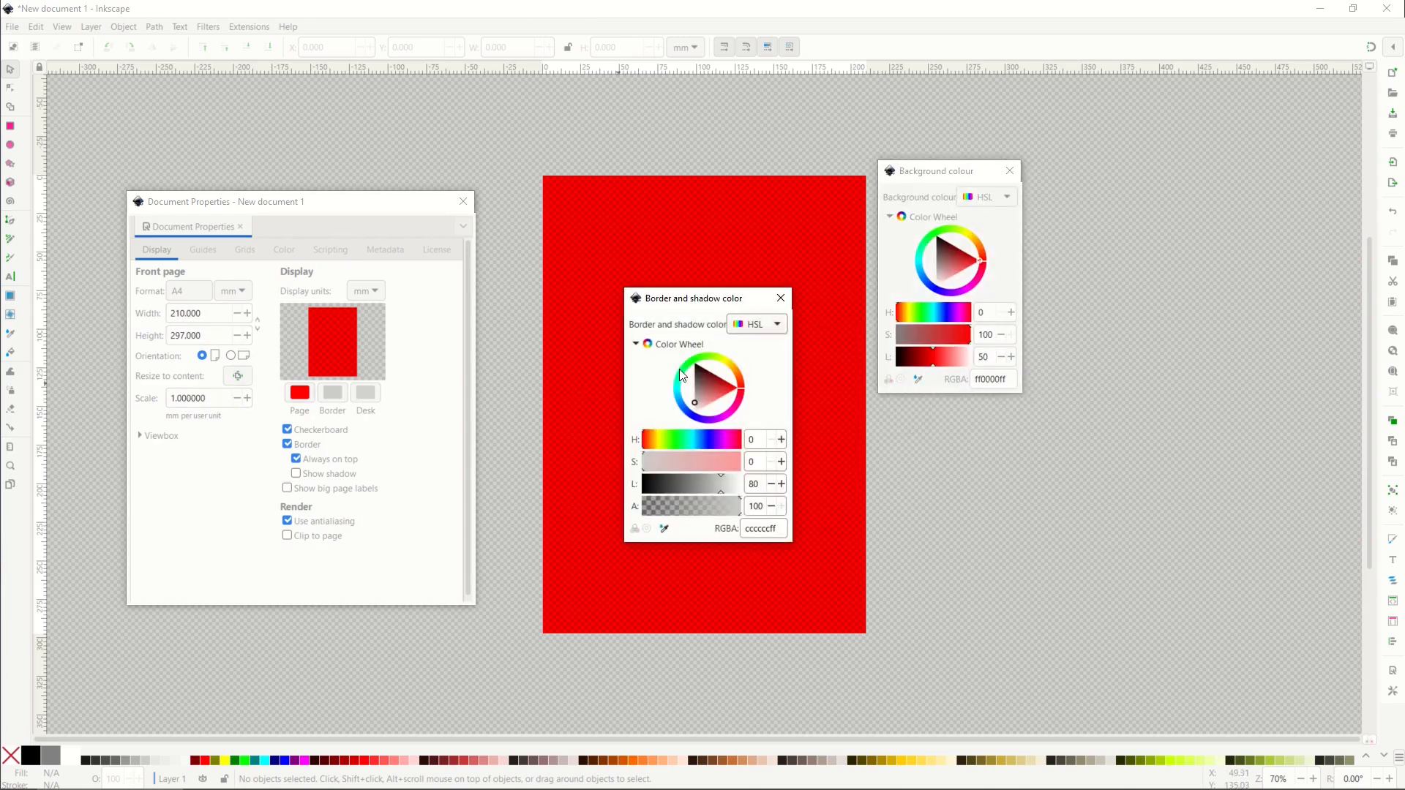
click(689, 365)
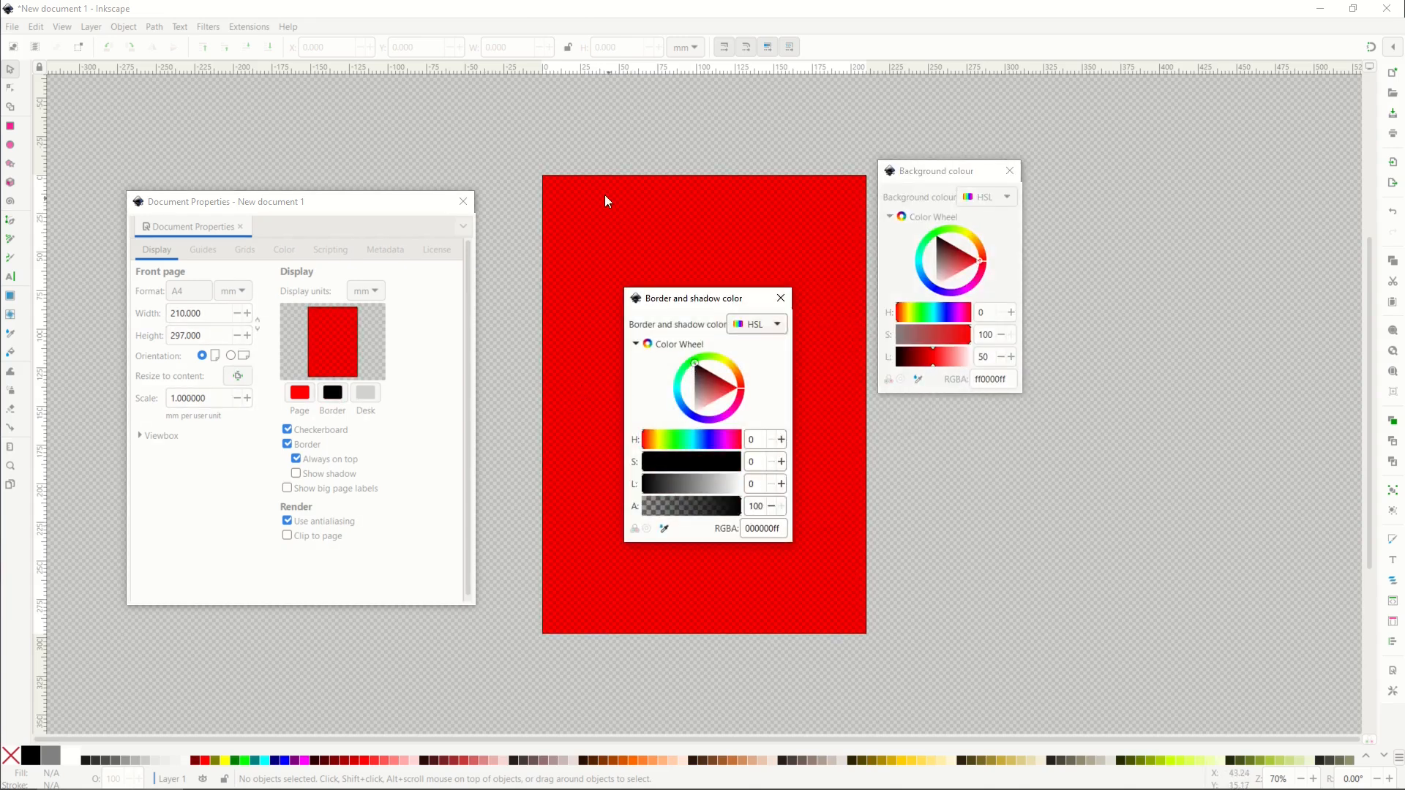
mouse_move(860, 634)
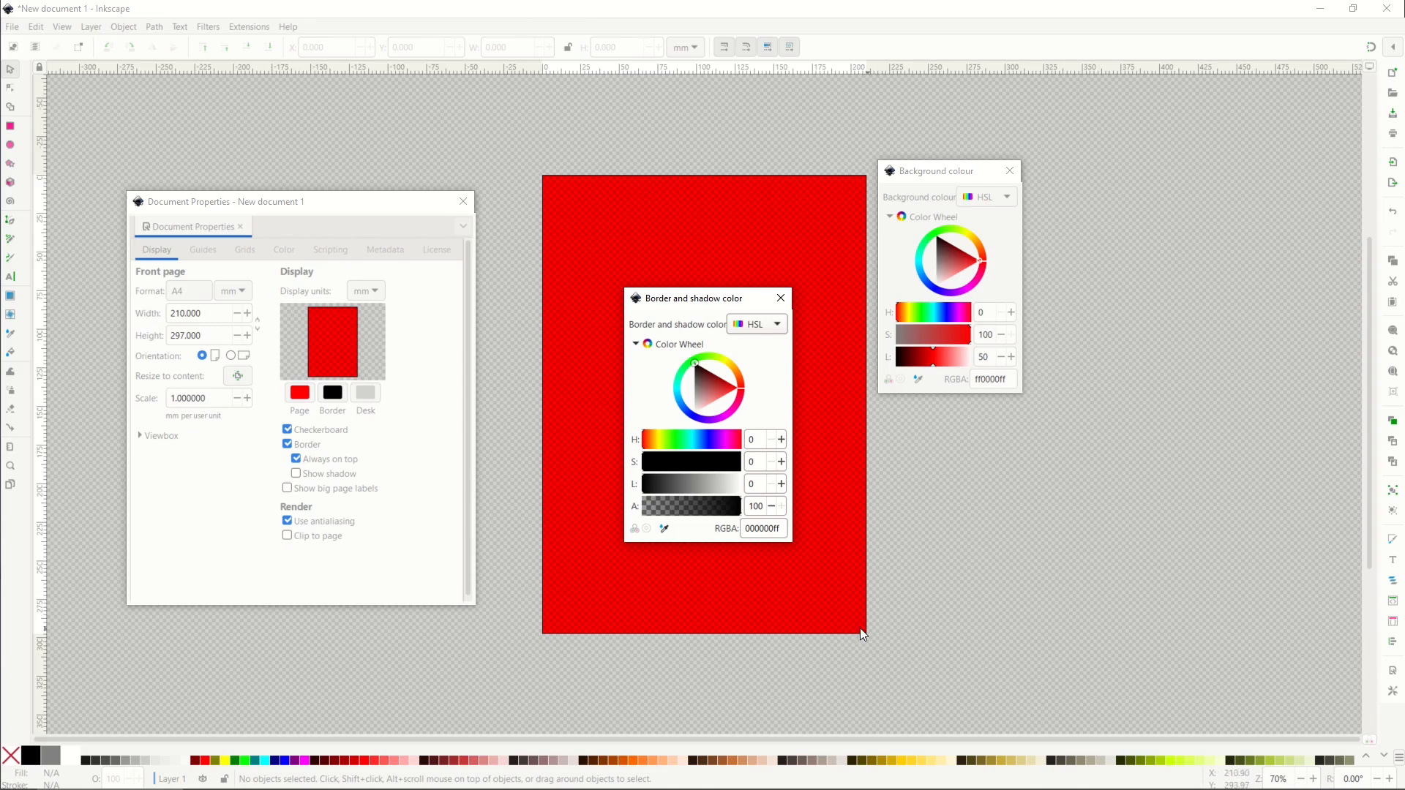
drag(699, 299, 1058, 294)
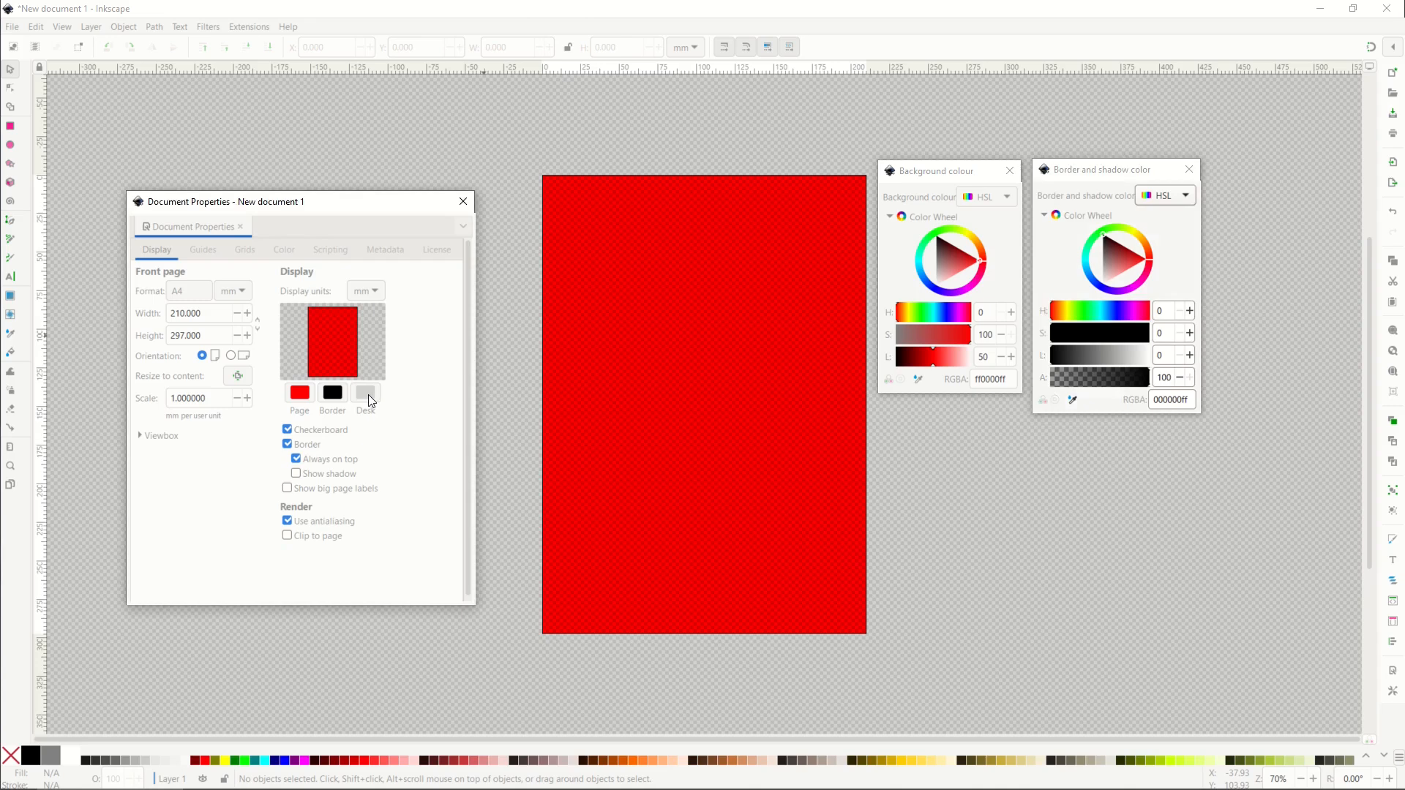
Step: Set the desk colour to white (ffffff) after trying dark red, grey and pale pink
click(364, 392)
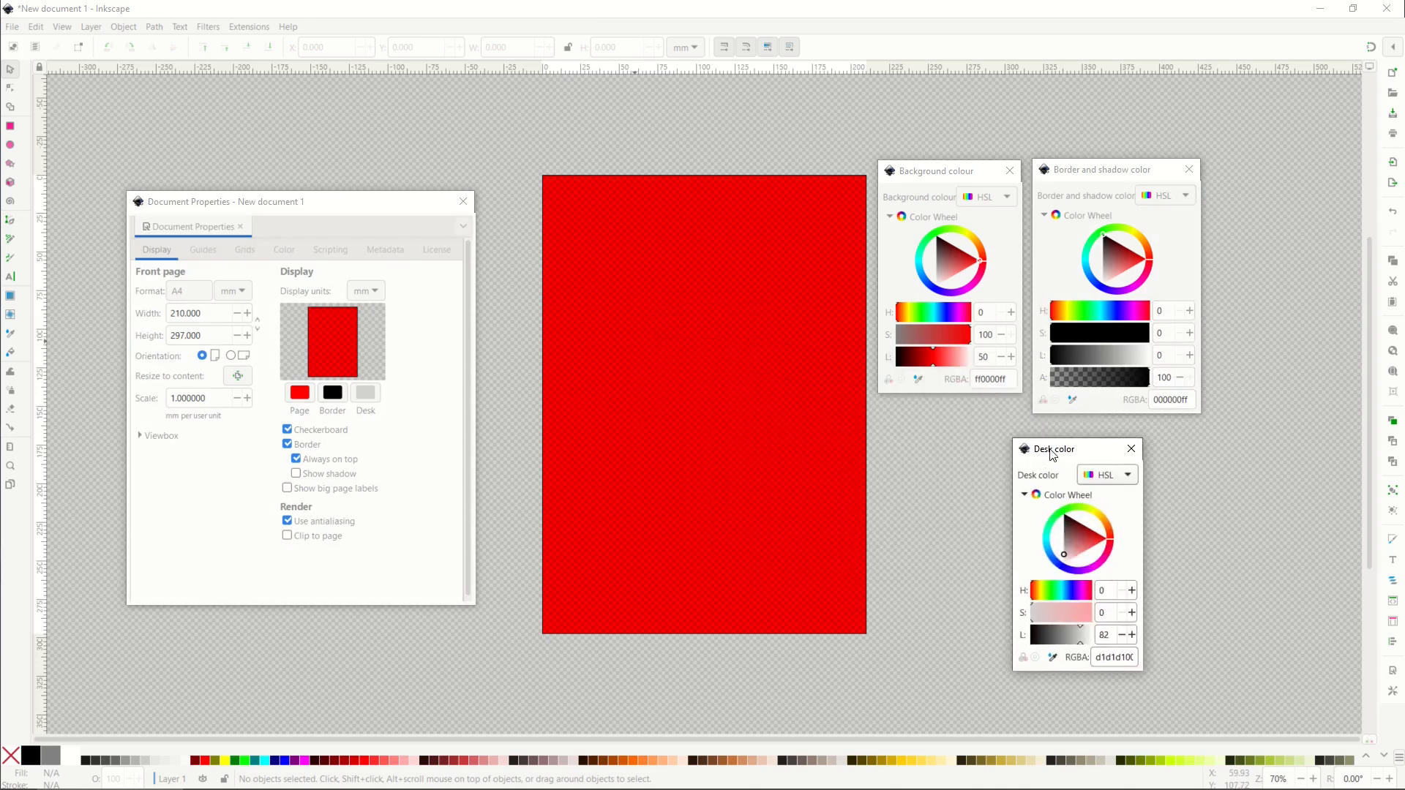
click(1064, 532)
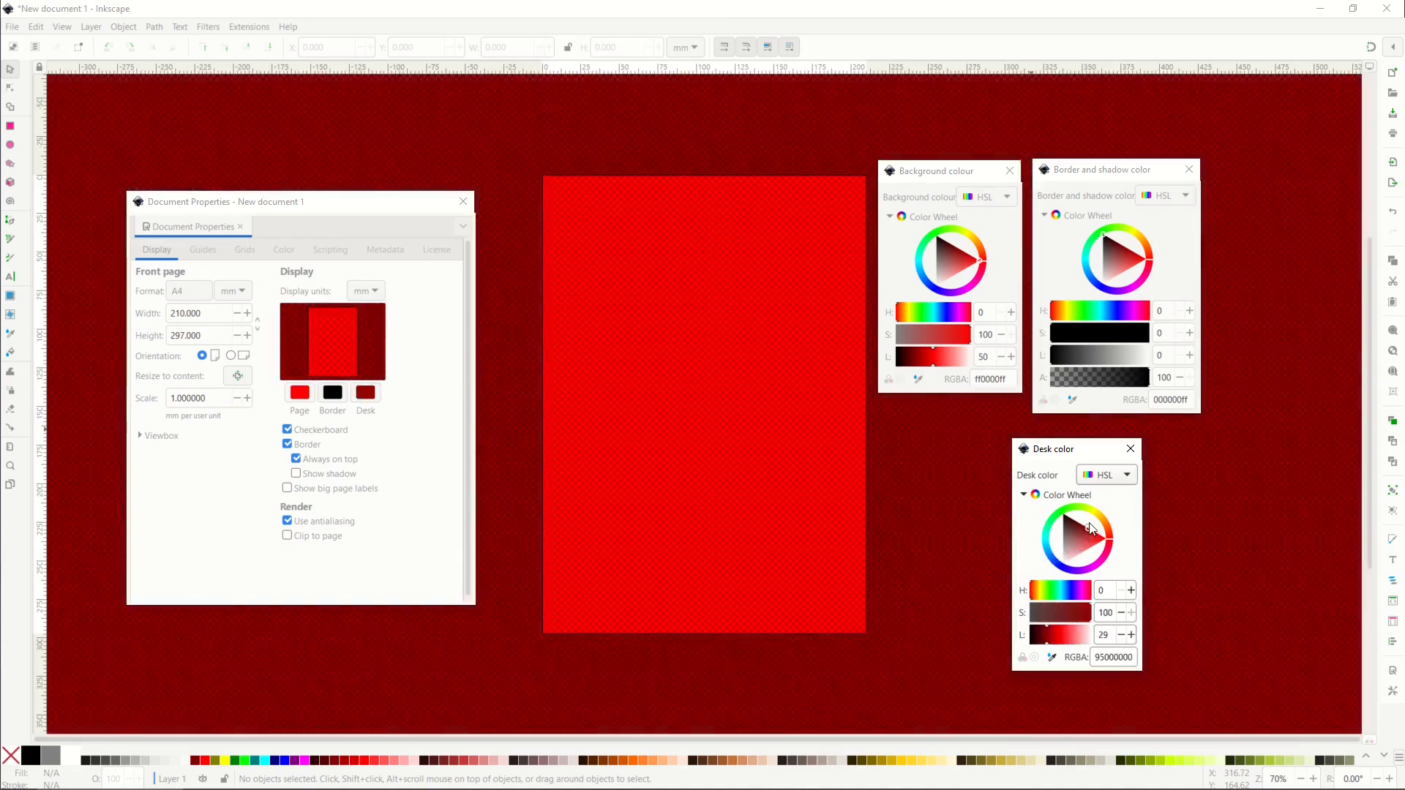
click(1091, 528)
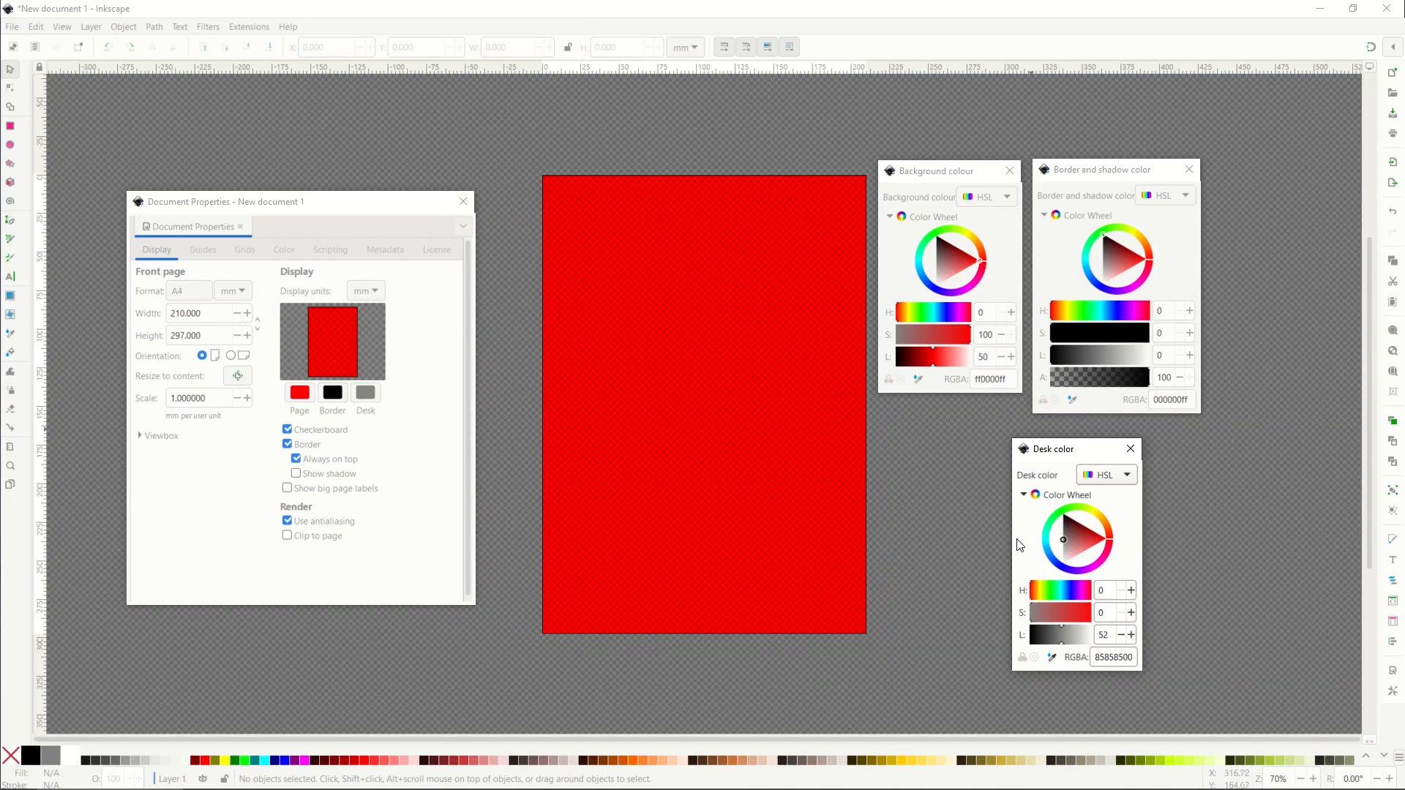
mouse_move(209, 163)
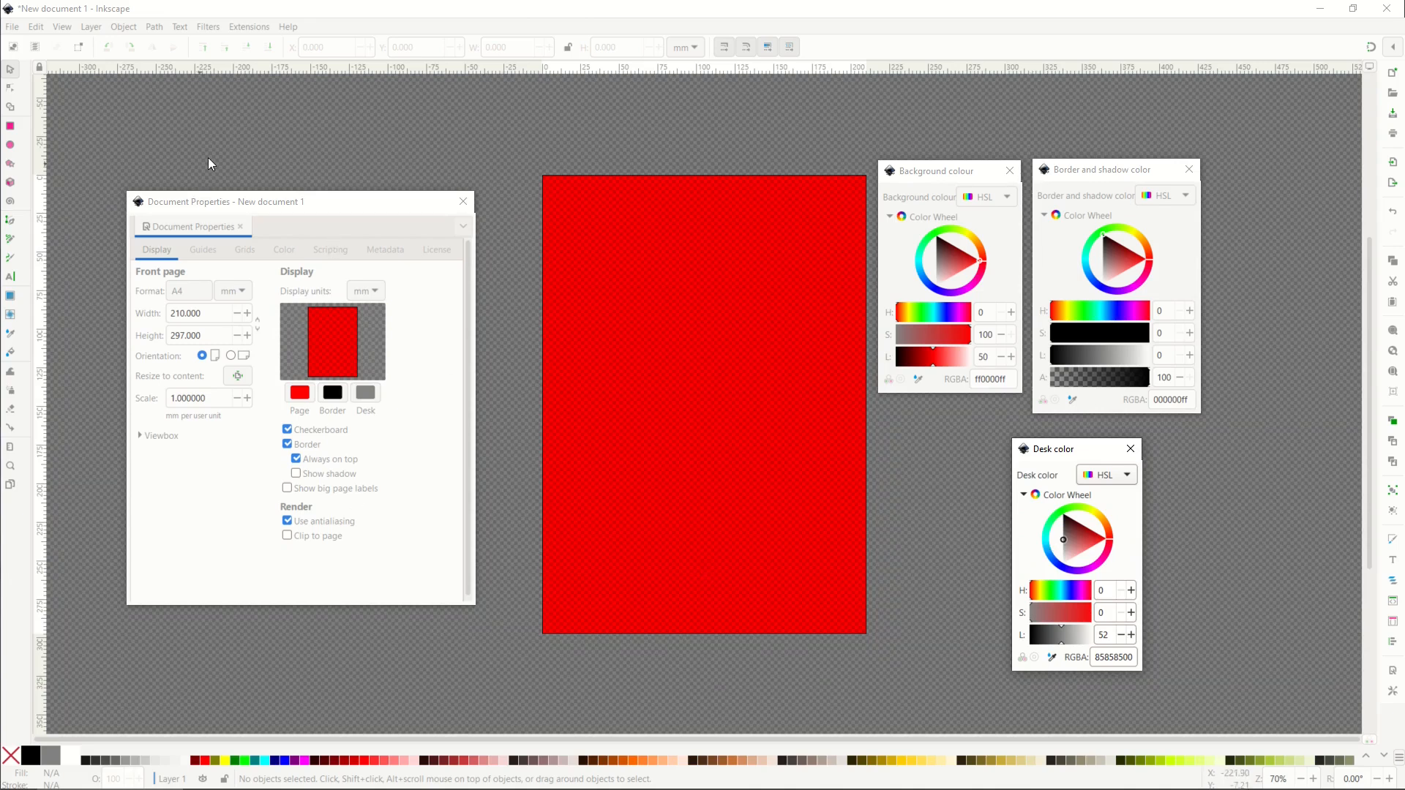
click(1064, 562)
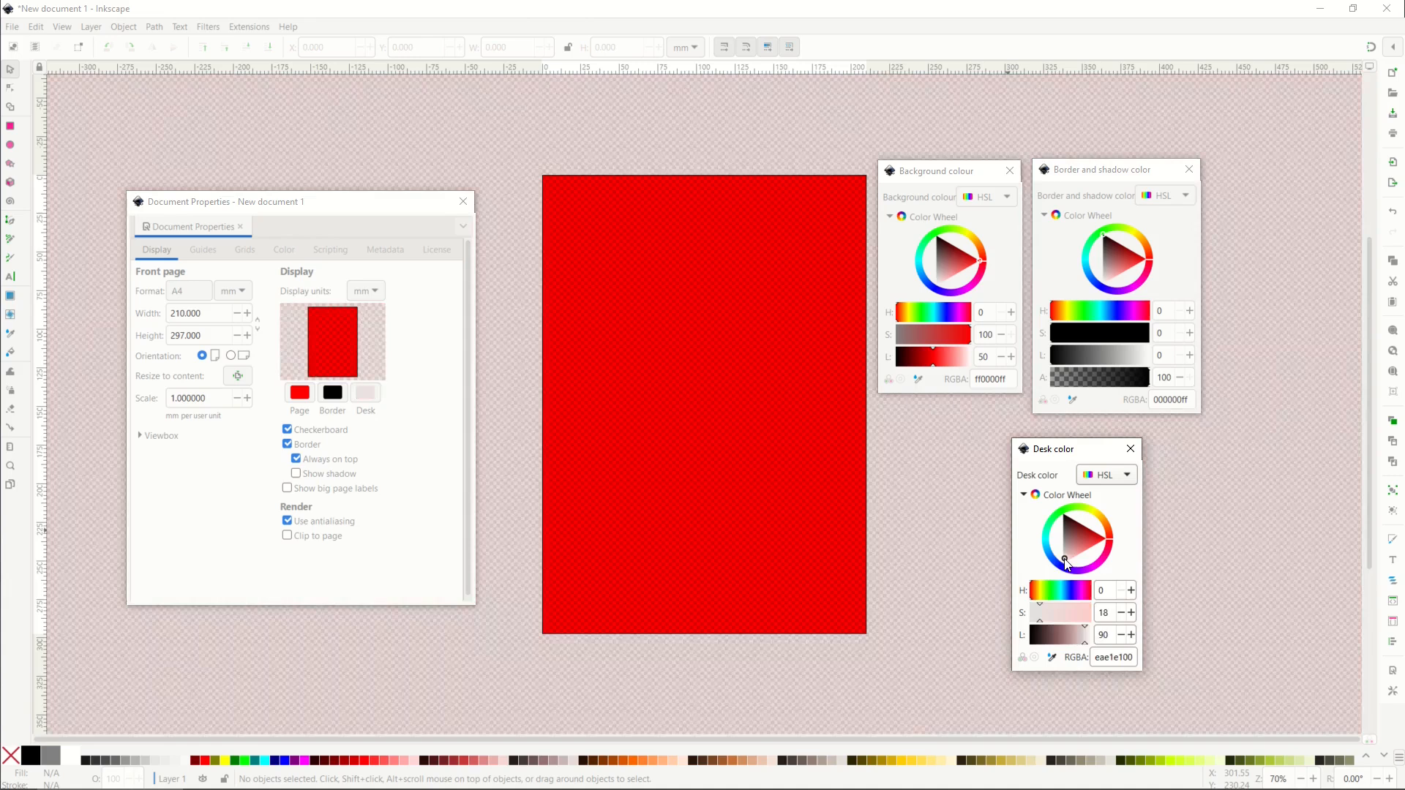
click(1071, 530)
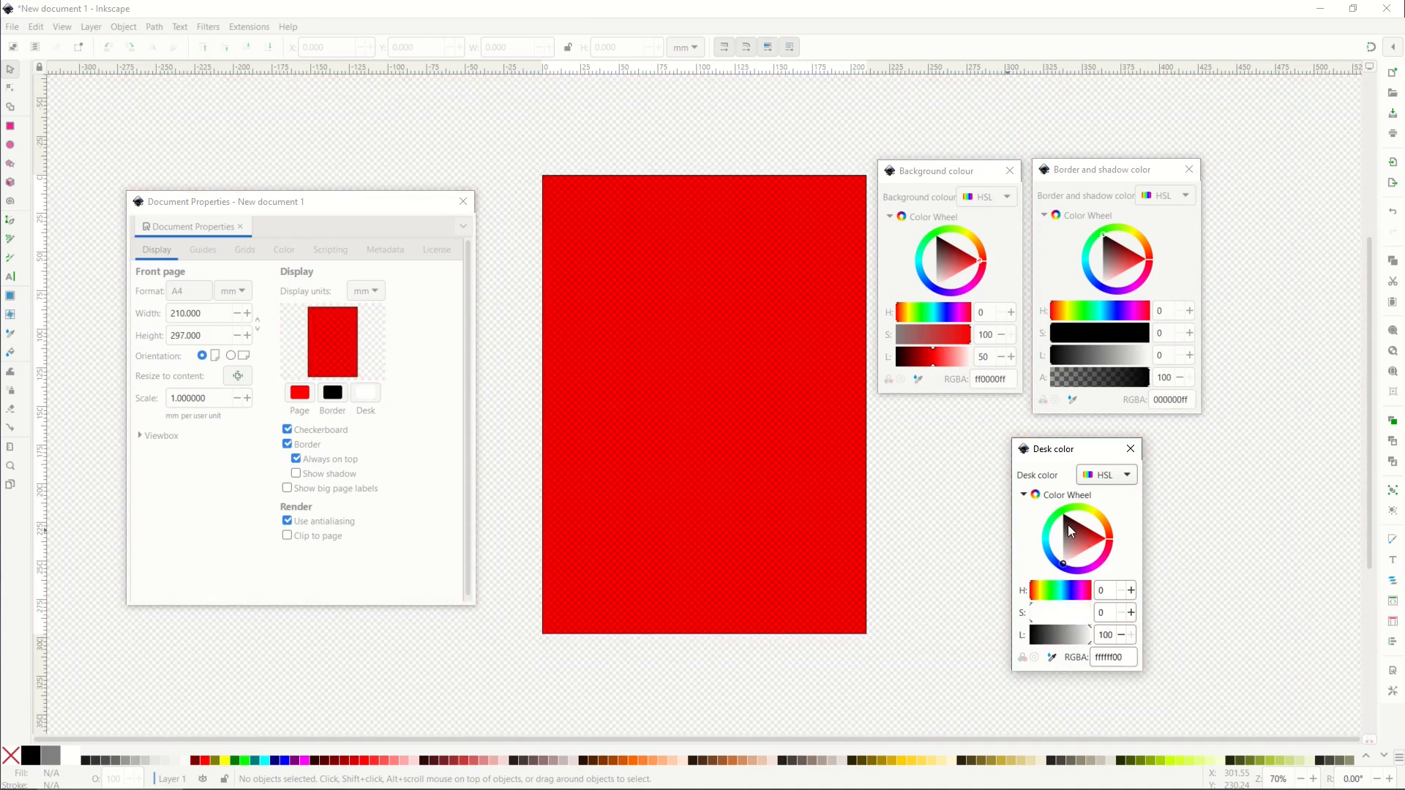
mouse_move(918, 482)
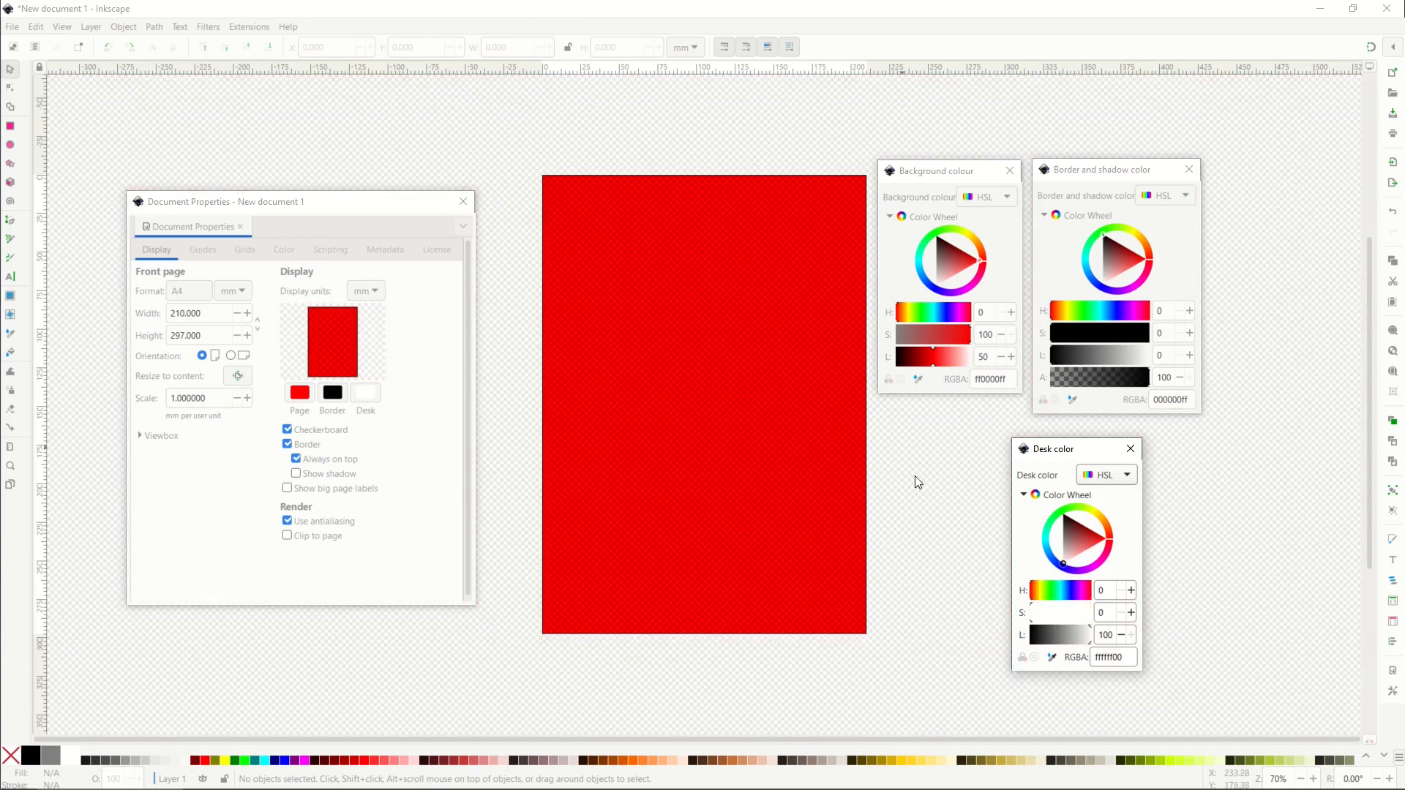
mouse_move(1030, 650)
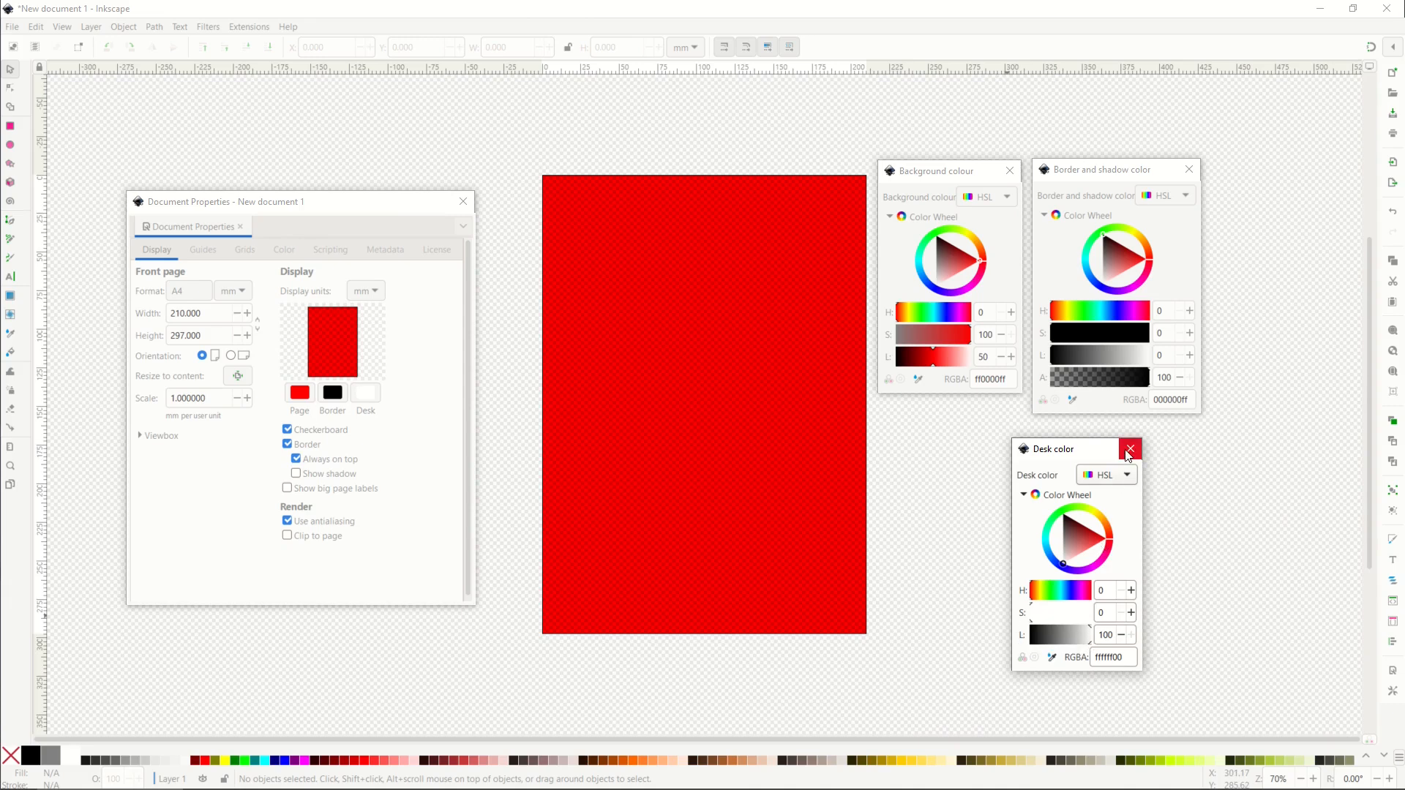
Step: Toggle the page border off and on, set its alpha to 0 and close the border colour picker
click(1128, 449)
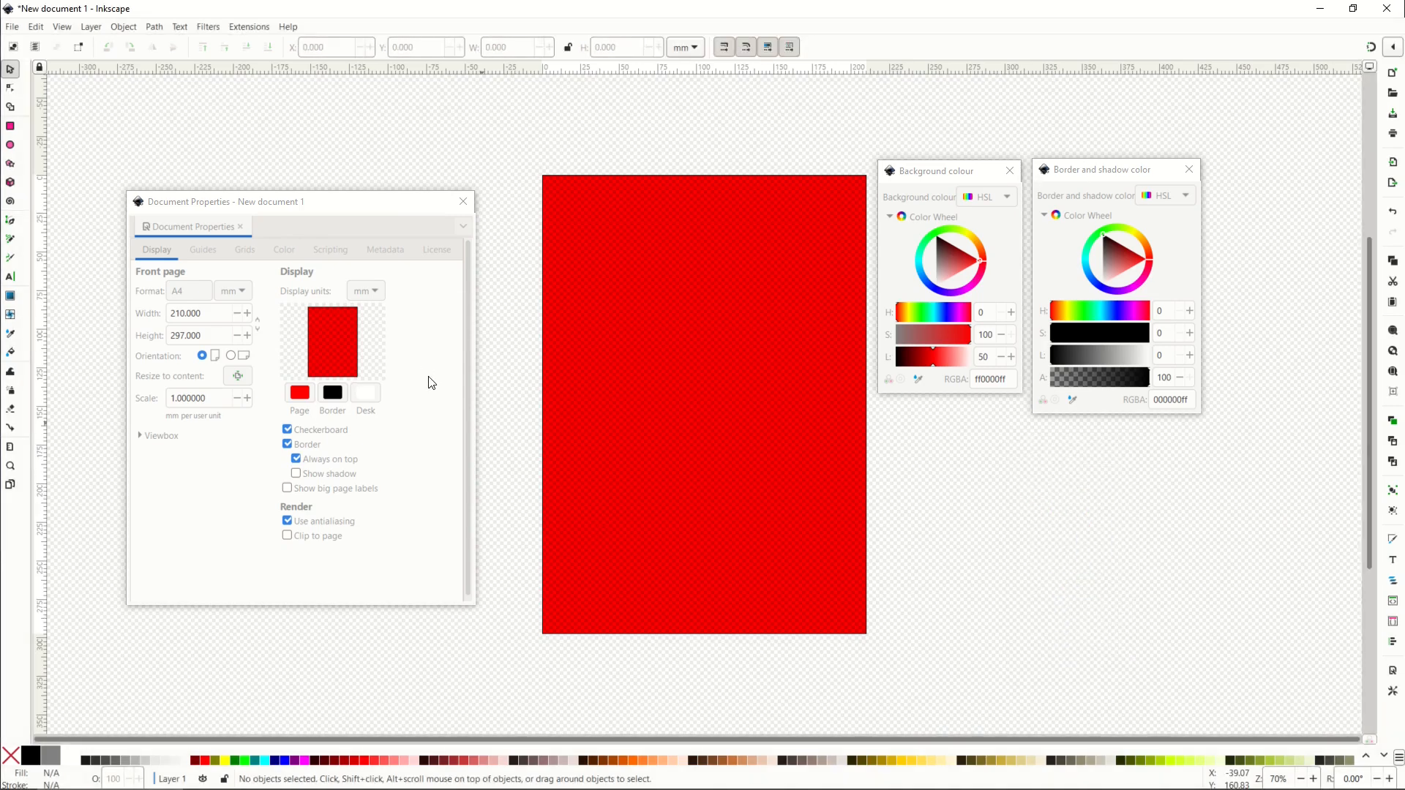
mouse_move(519, 221)
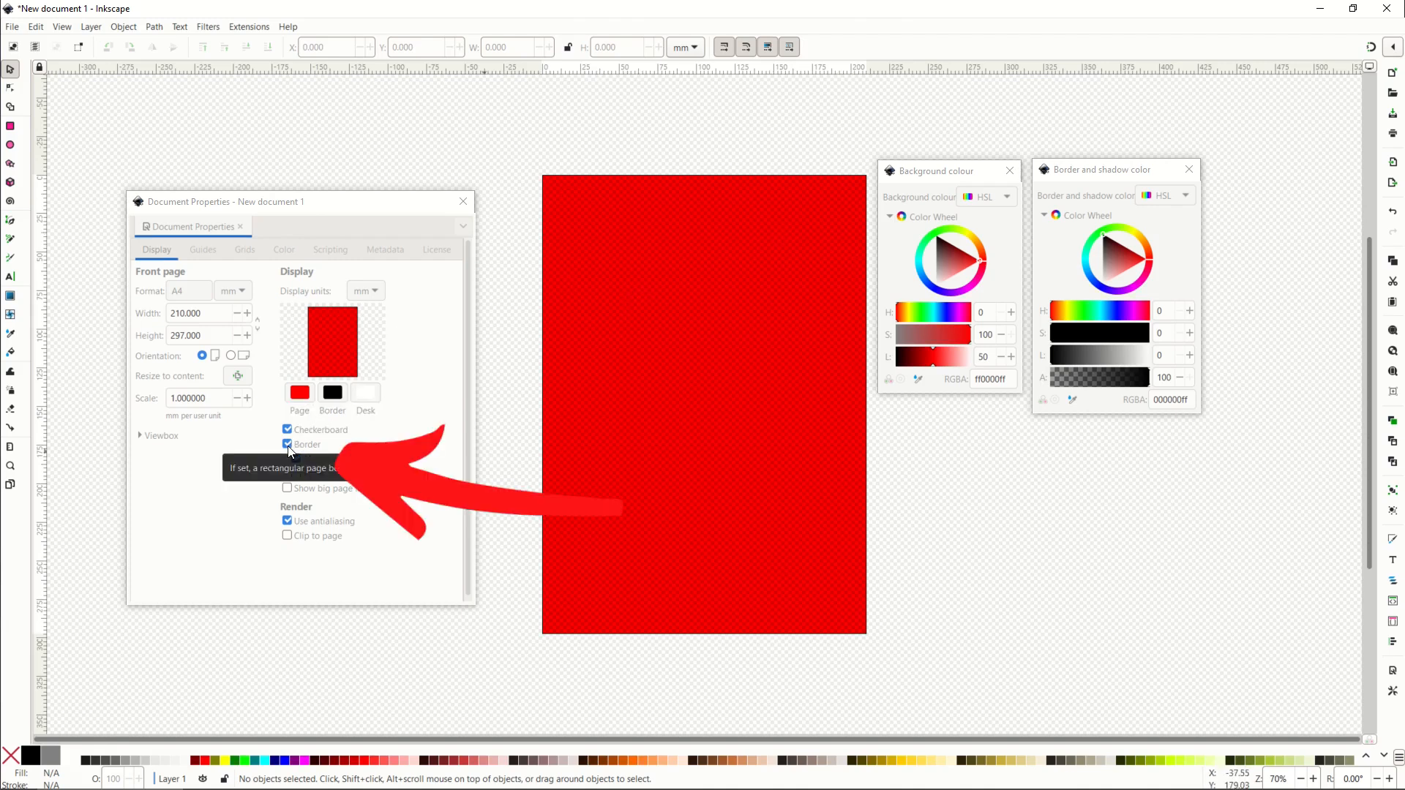
click(288, 445)
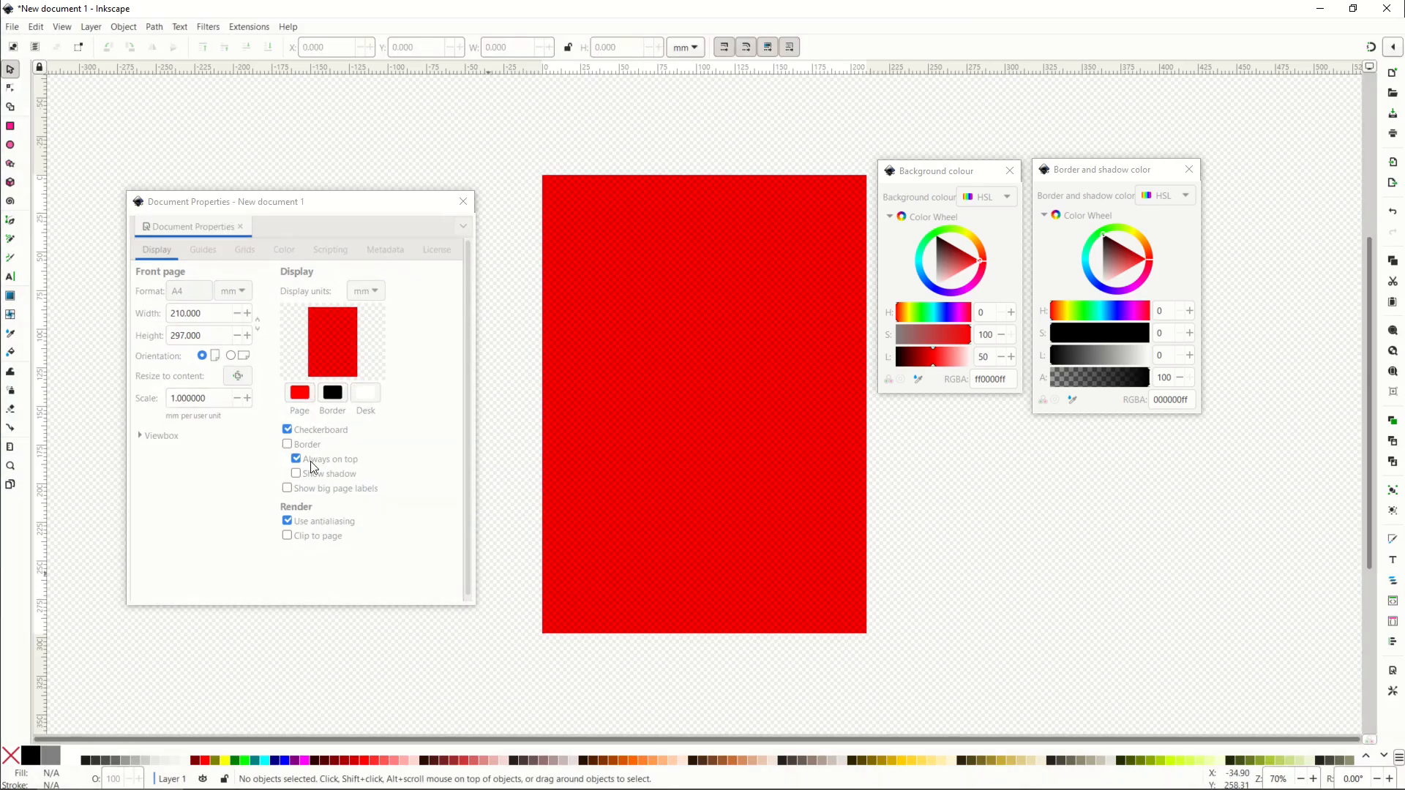
click(288, 459)
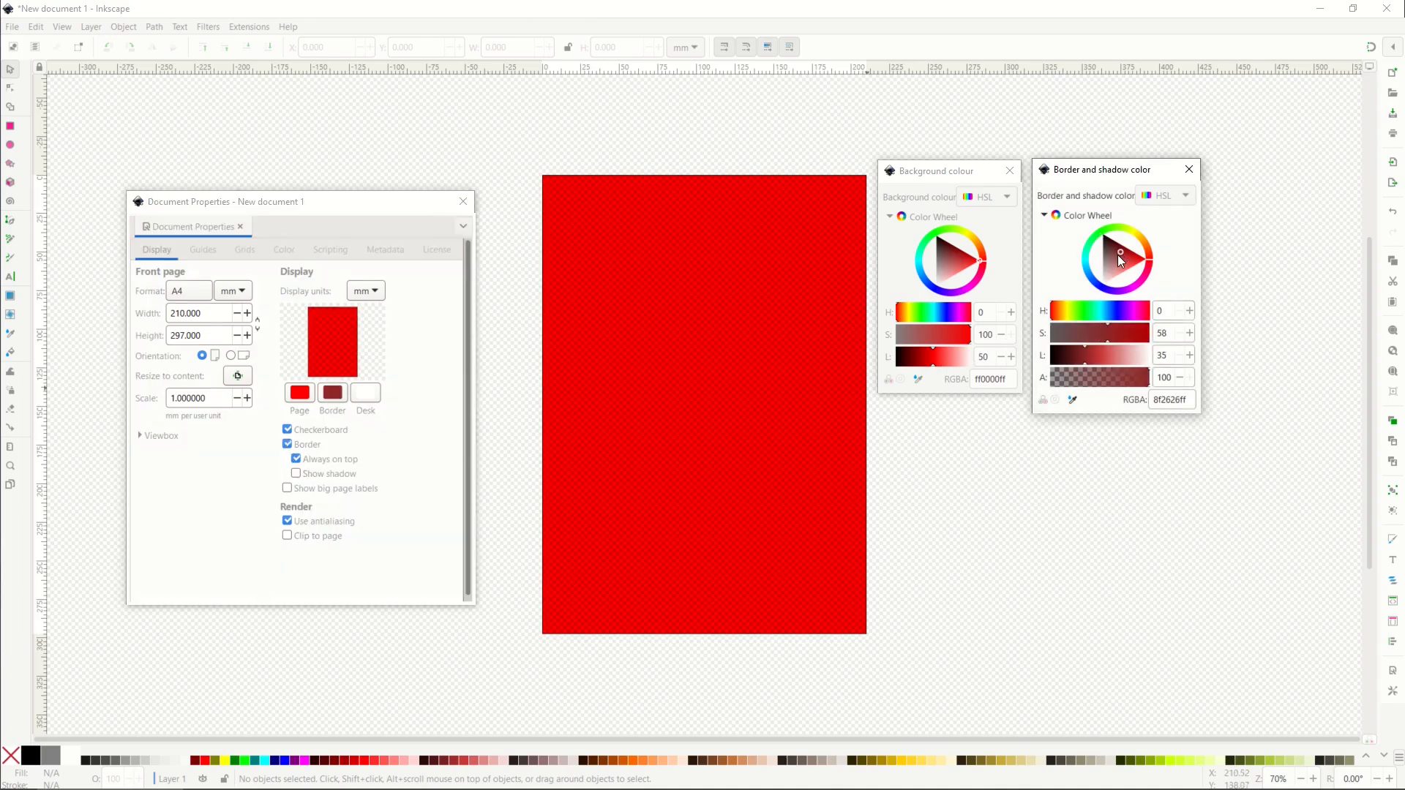
click(1102, 295)
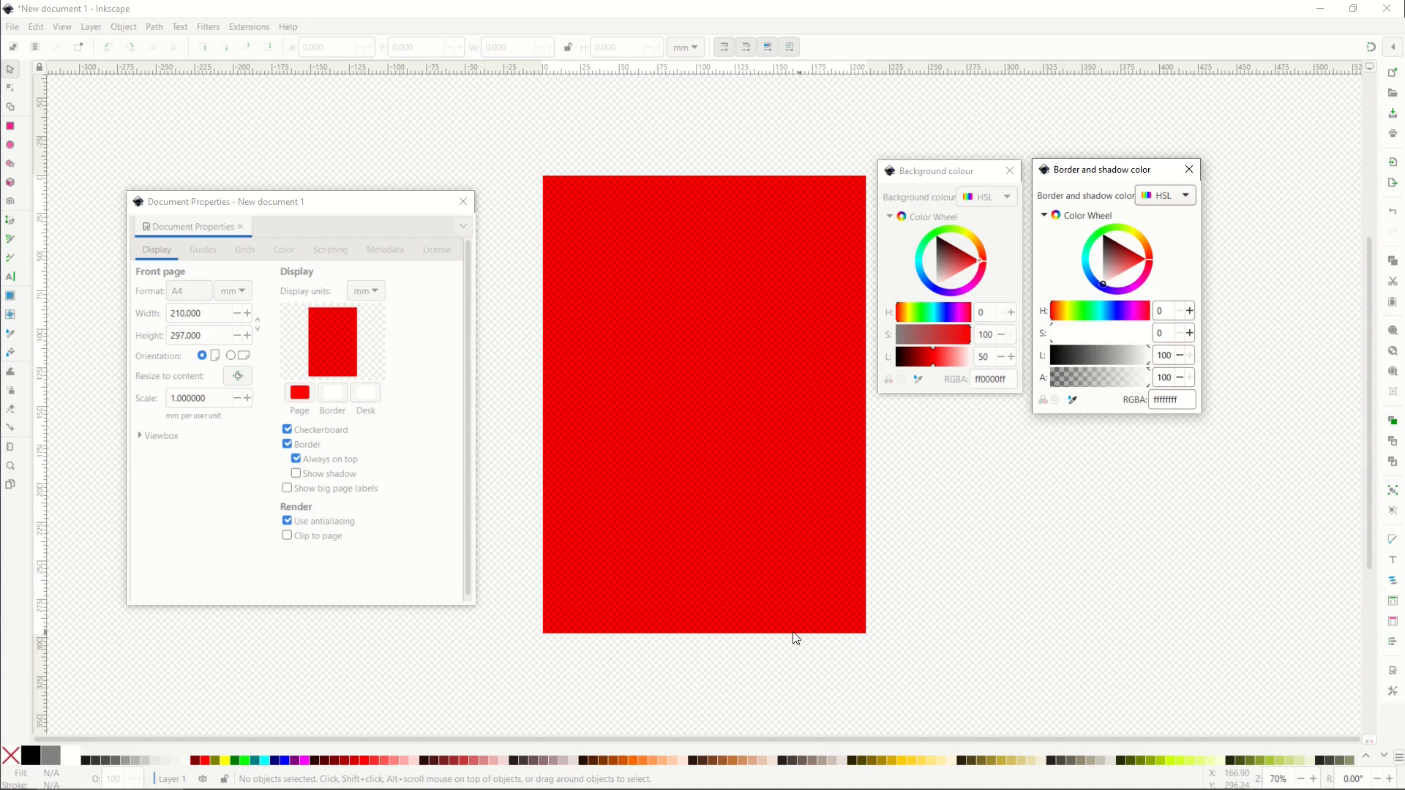
mouse_move(899, 477)
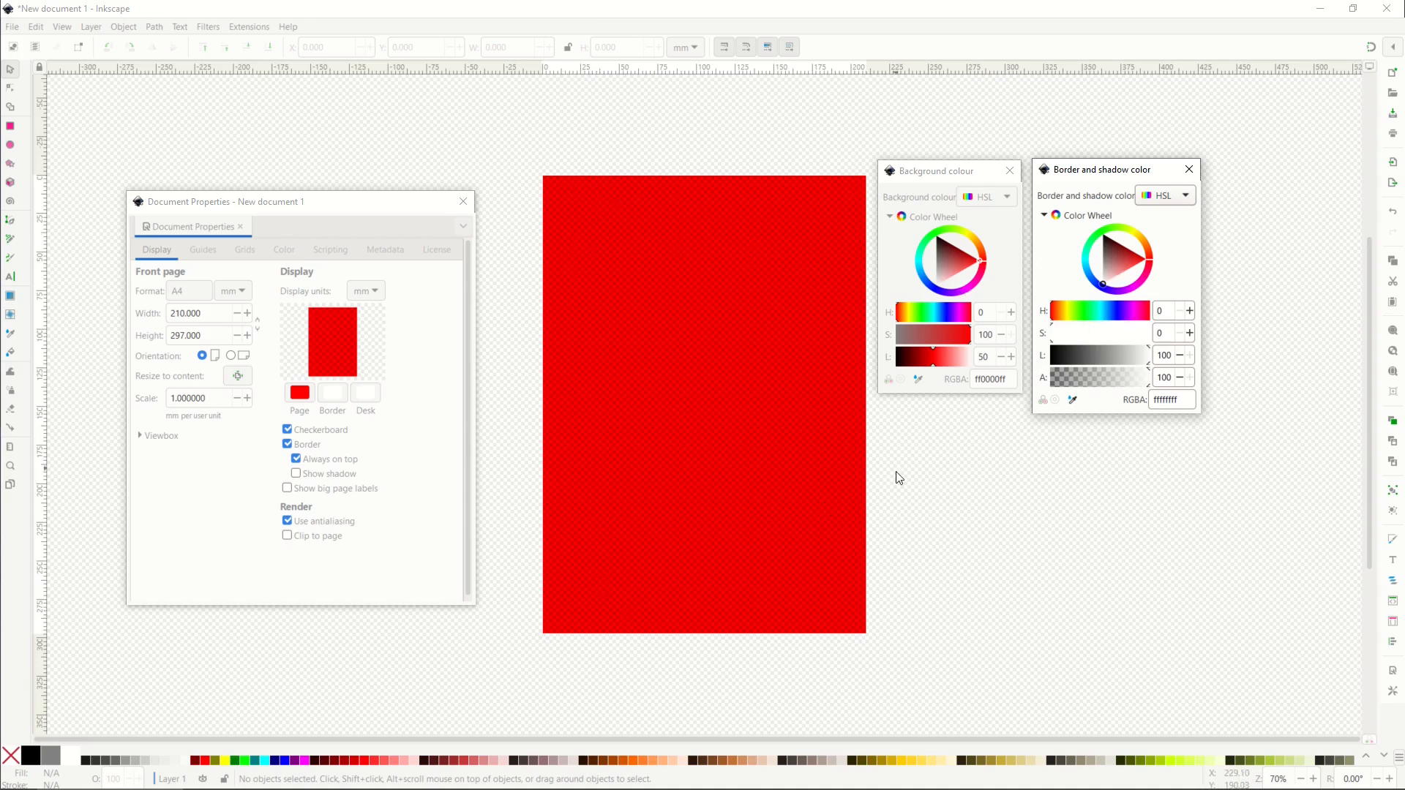
mouse_move(1037, 320)
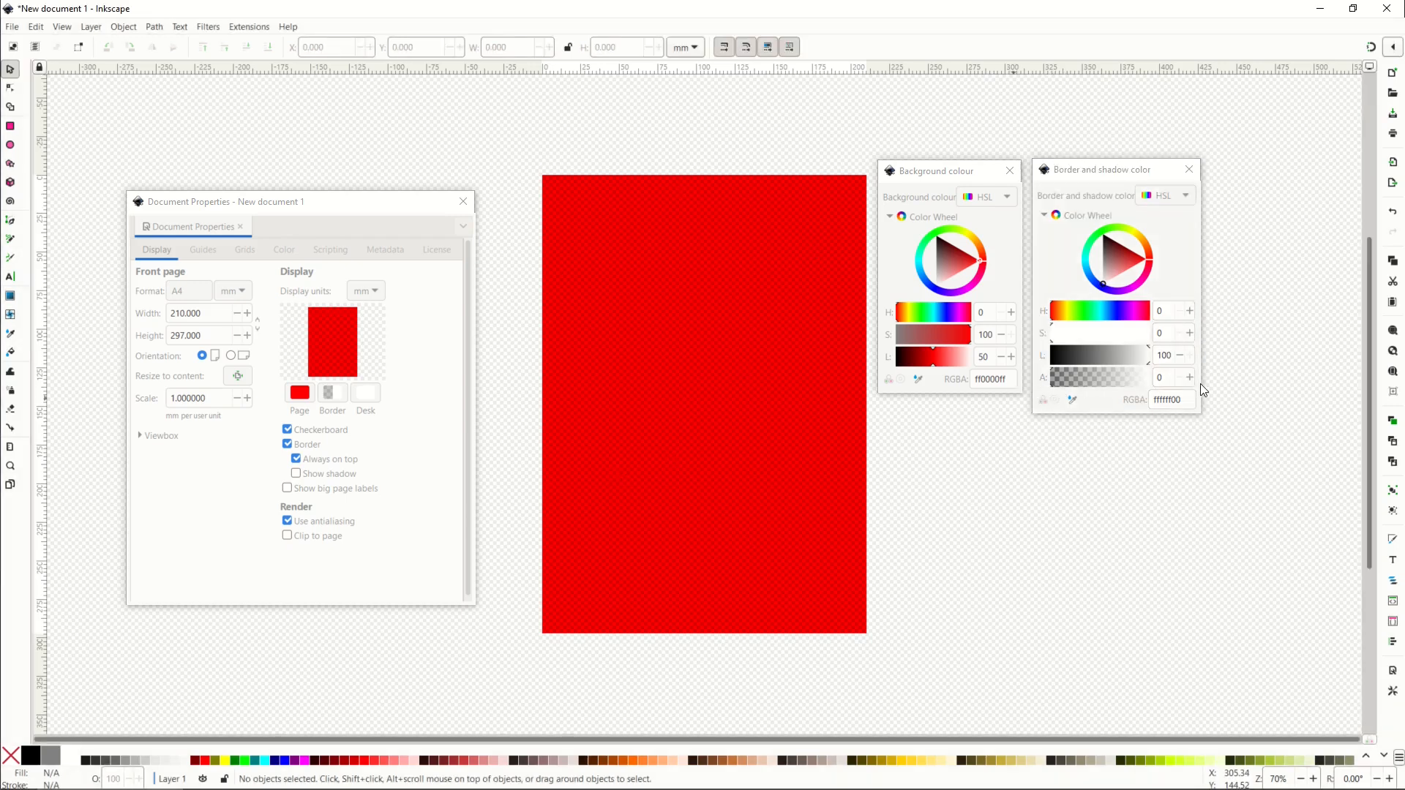
click(1189, 170)
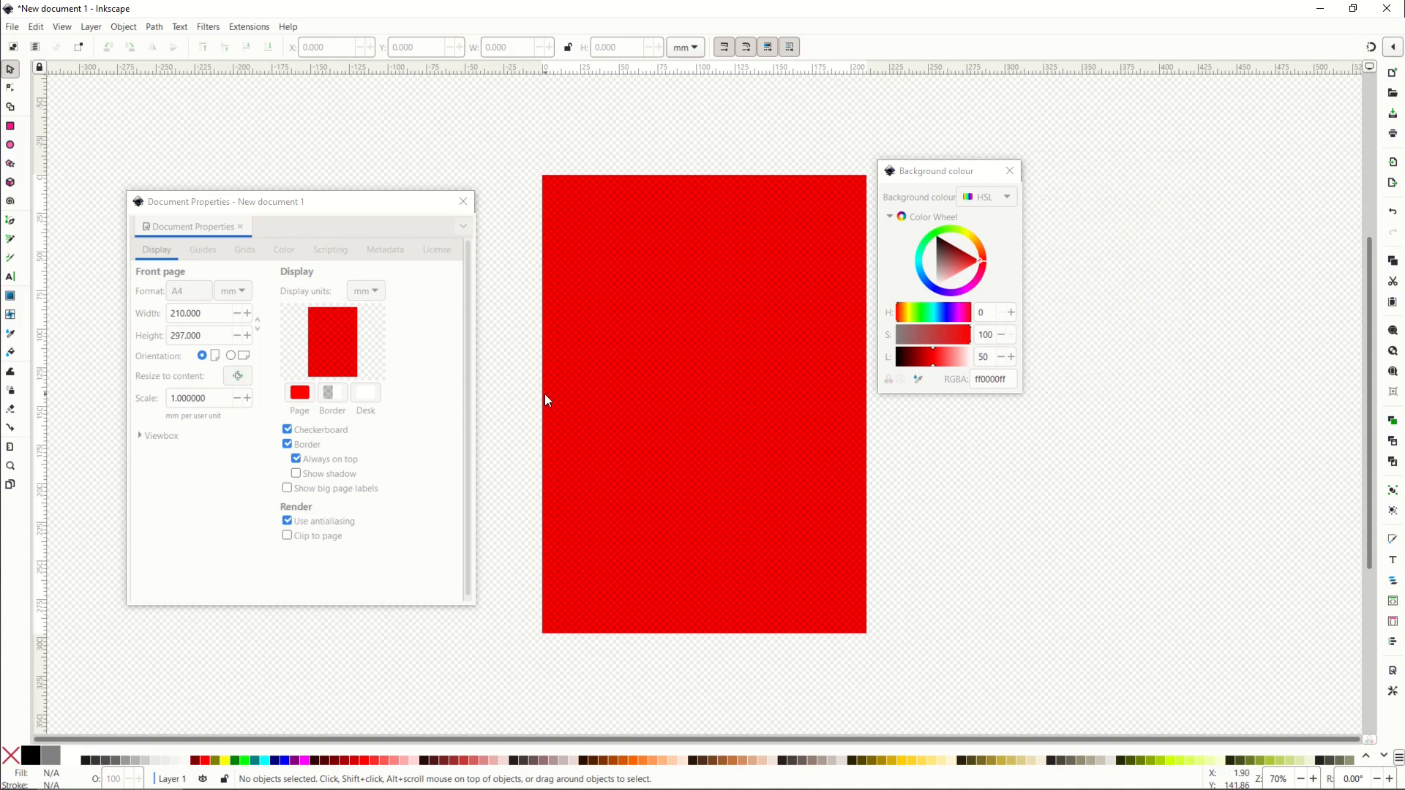
Step: Set the page background colour to fully transparent (00000000) and close Document Properties
drag(932, 170, 976, 216)
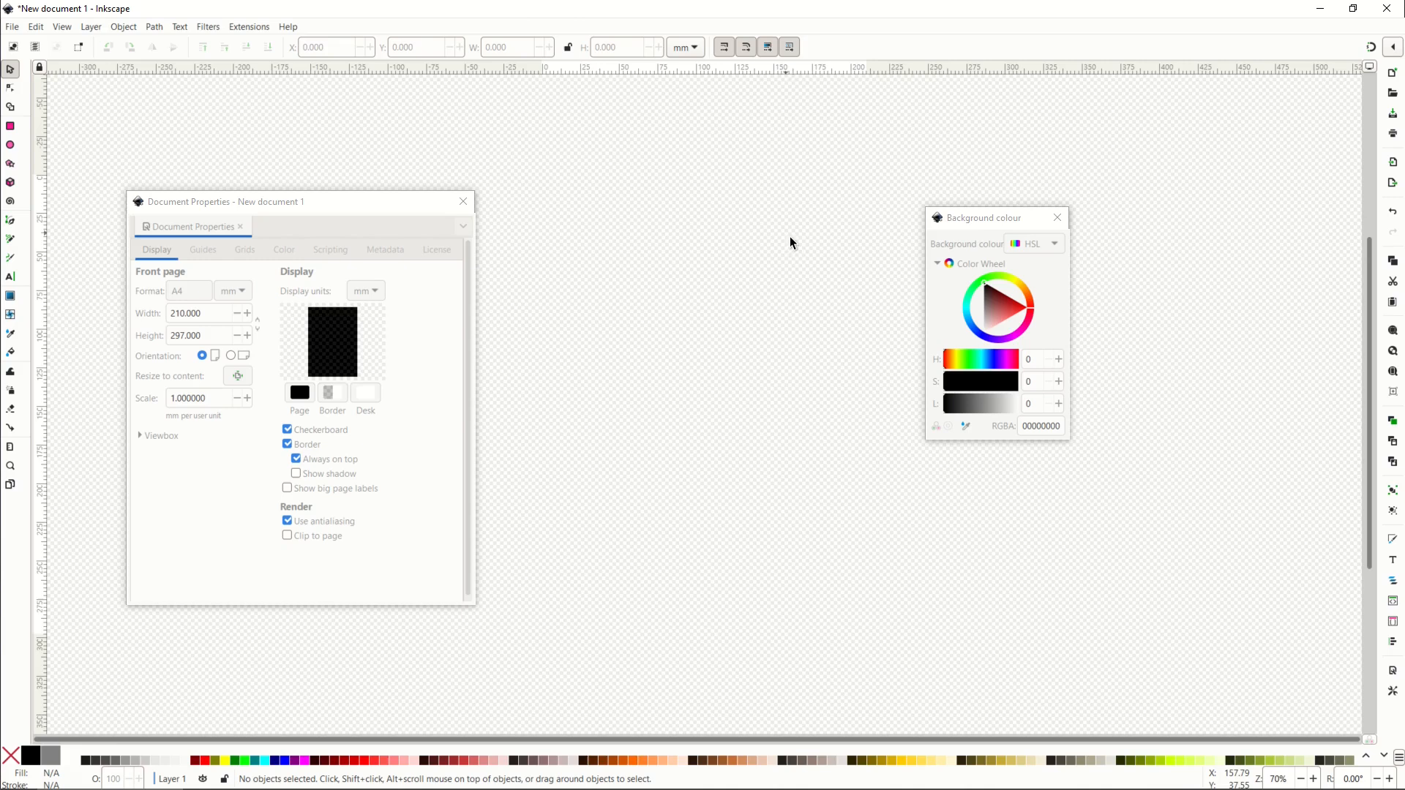
mouse_move(629, 174)
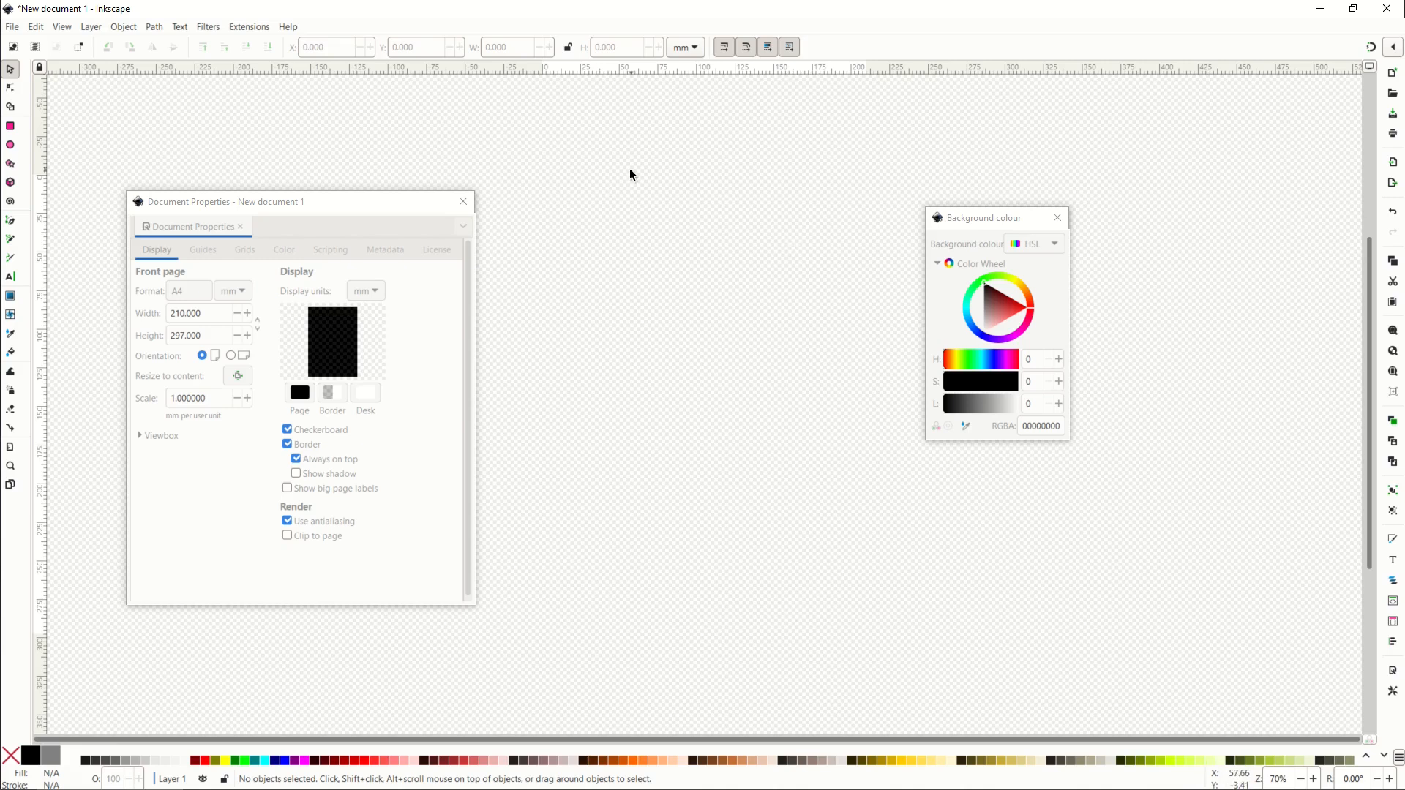
mouse_move(345, 373)
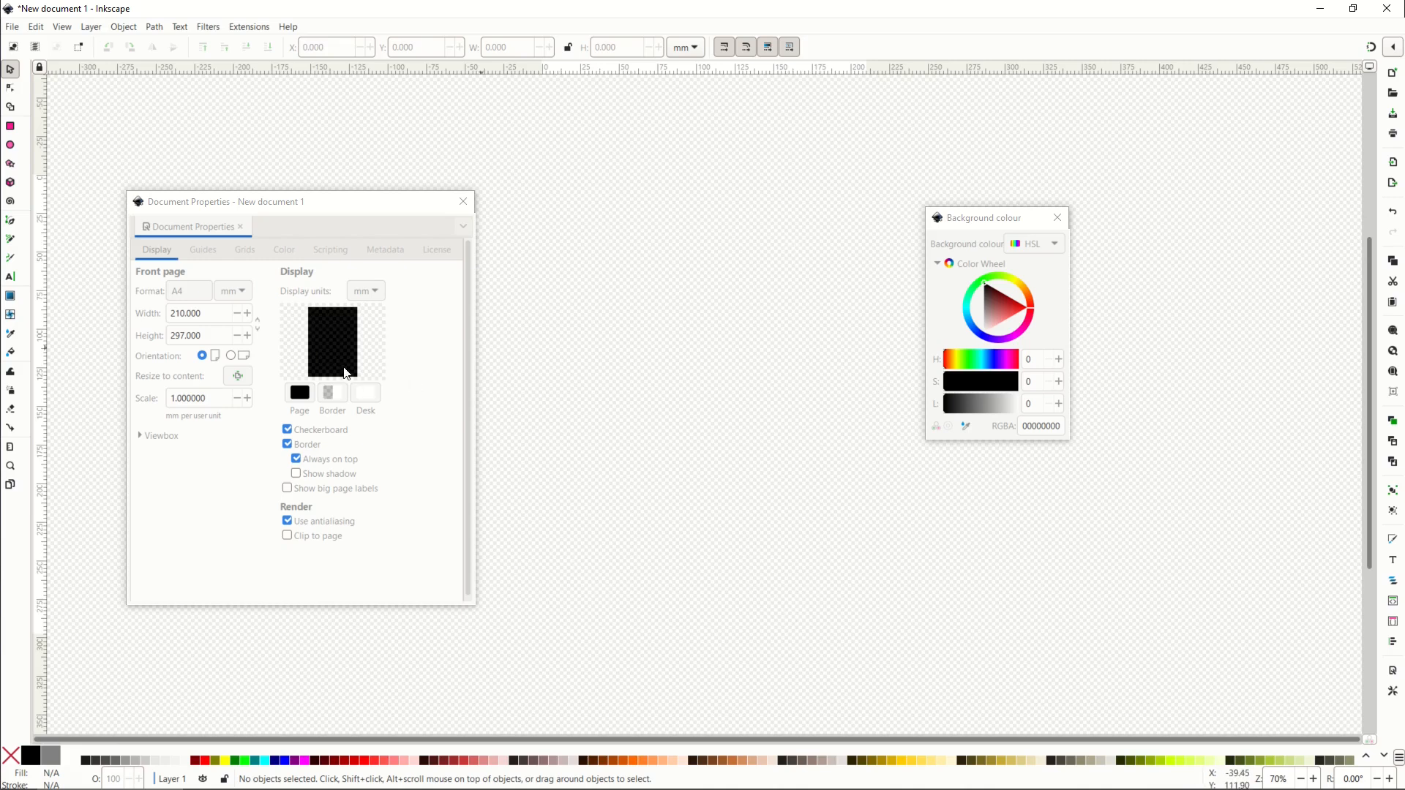
mouse_move(1004, 279)
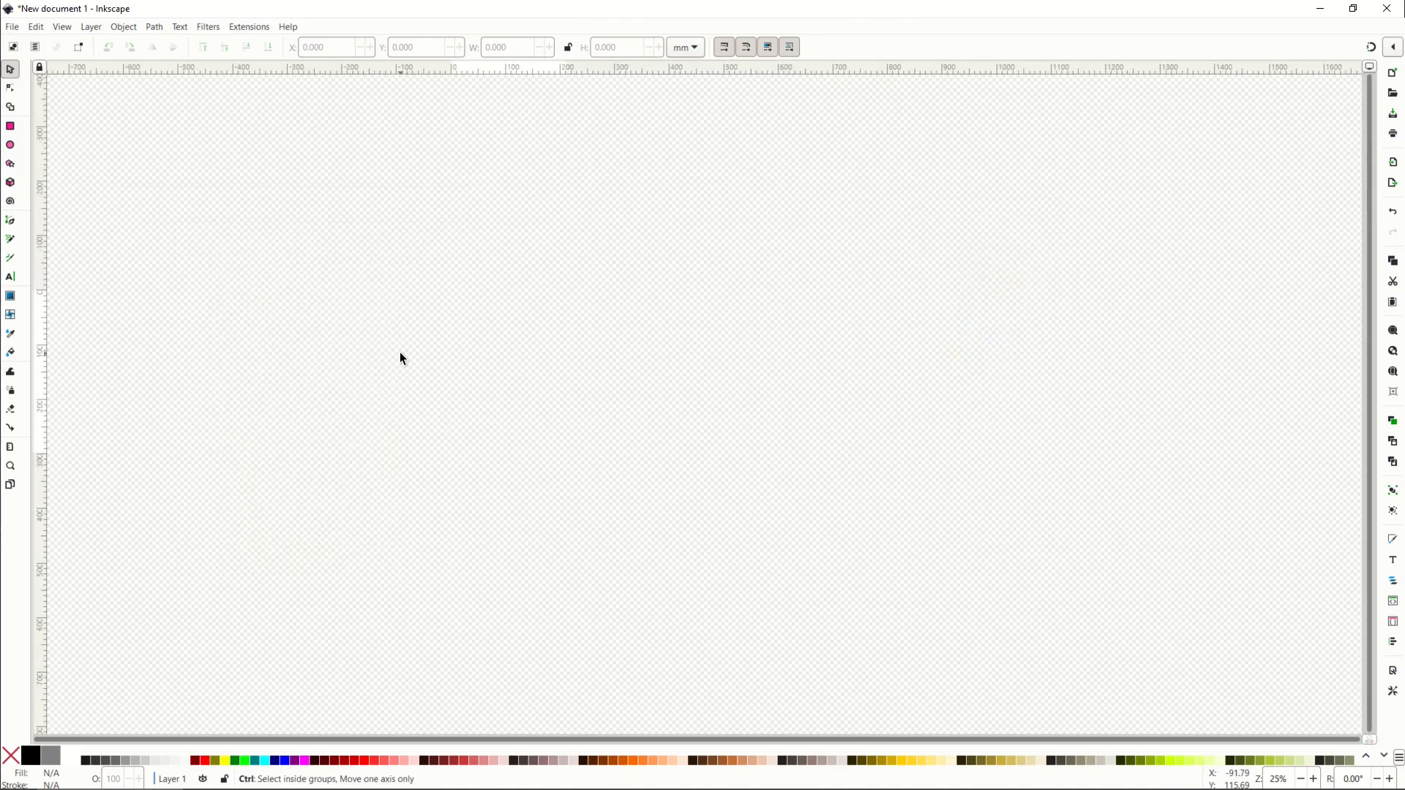
Step: Reopen Document Properties and change the page colour to white (lightness 100)
scroll(down, 3)
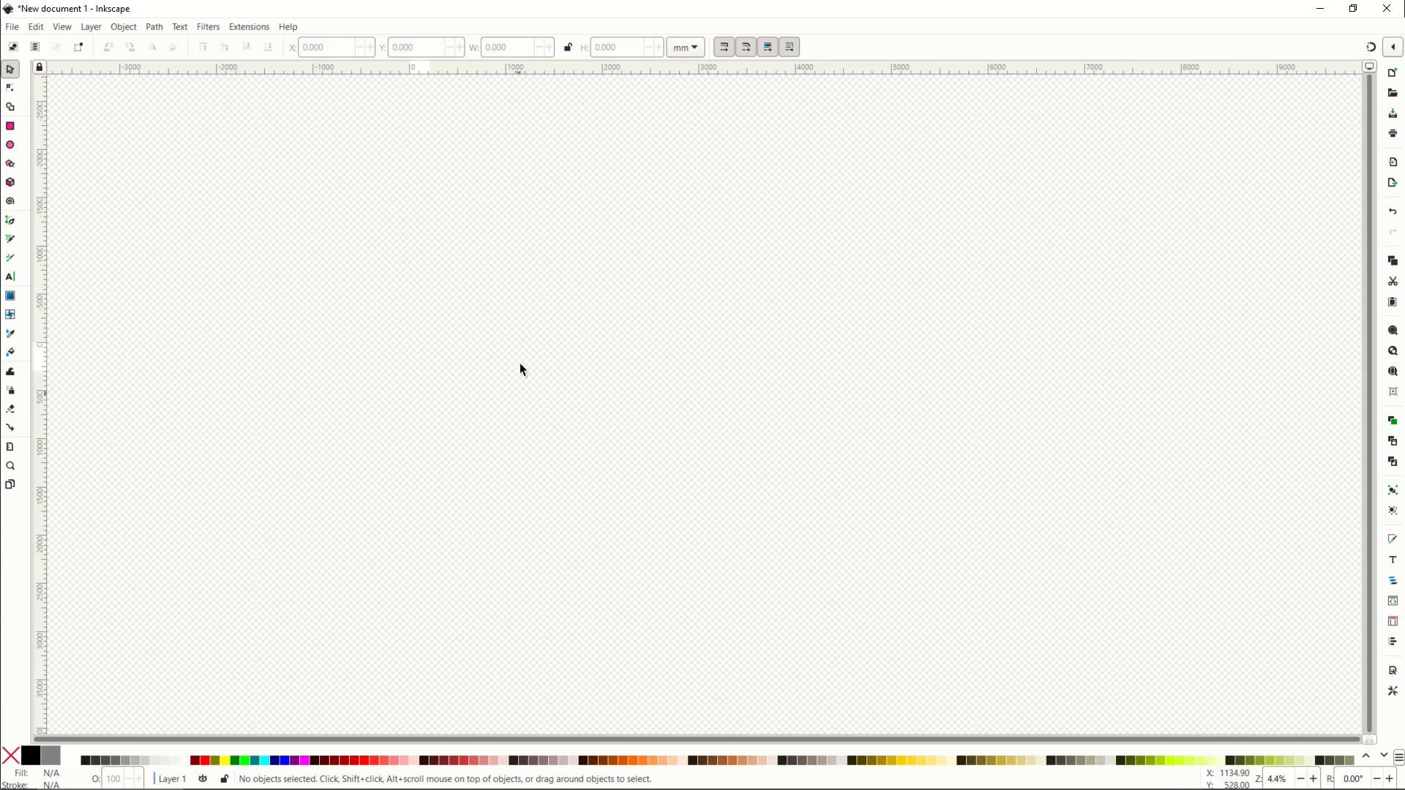
click(12, 27)
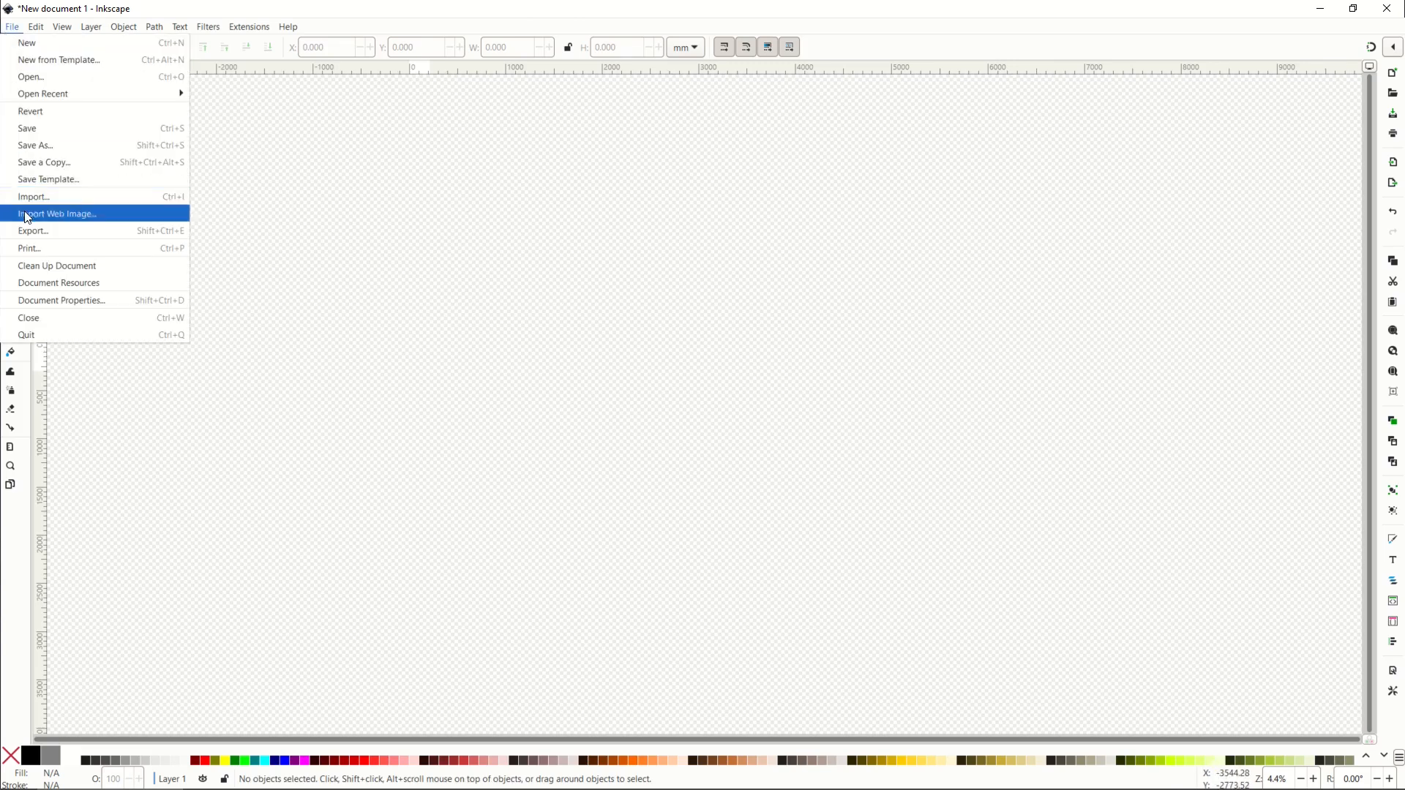
click(62, 300)
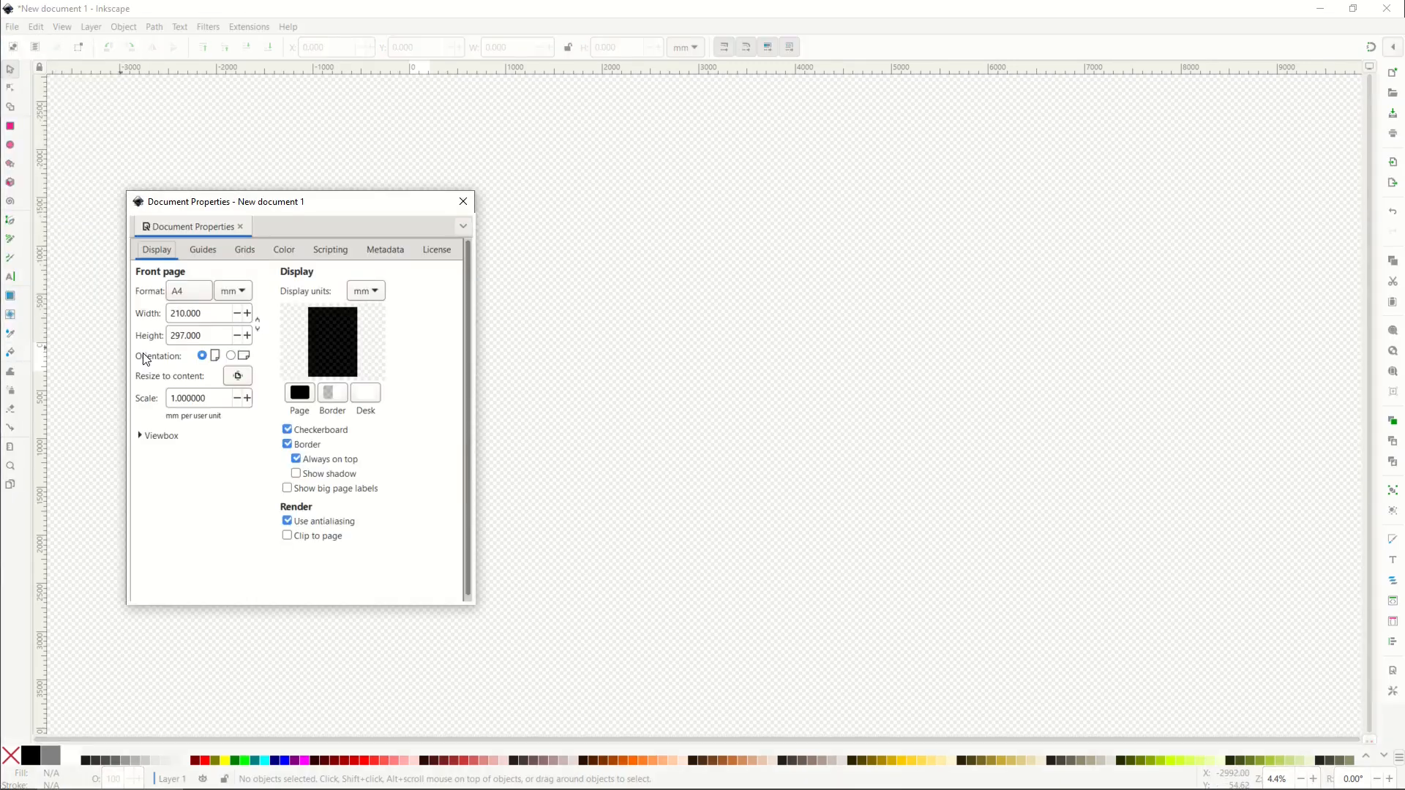
click(298, 392)
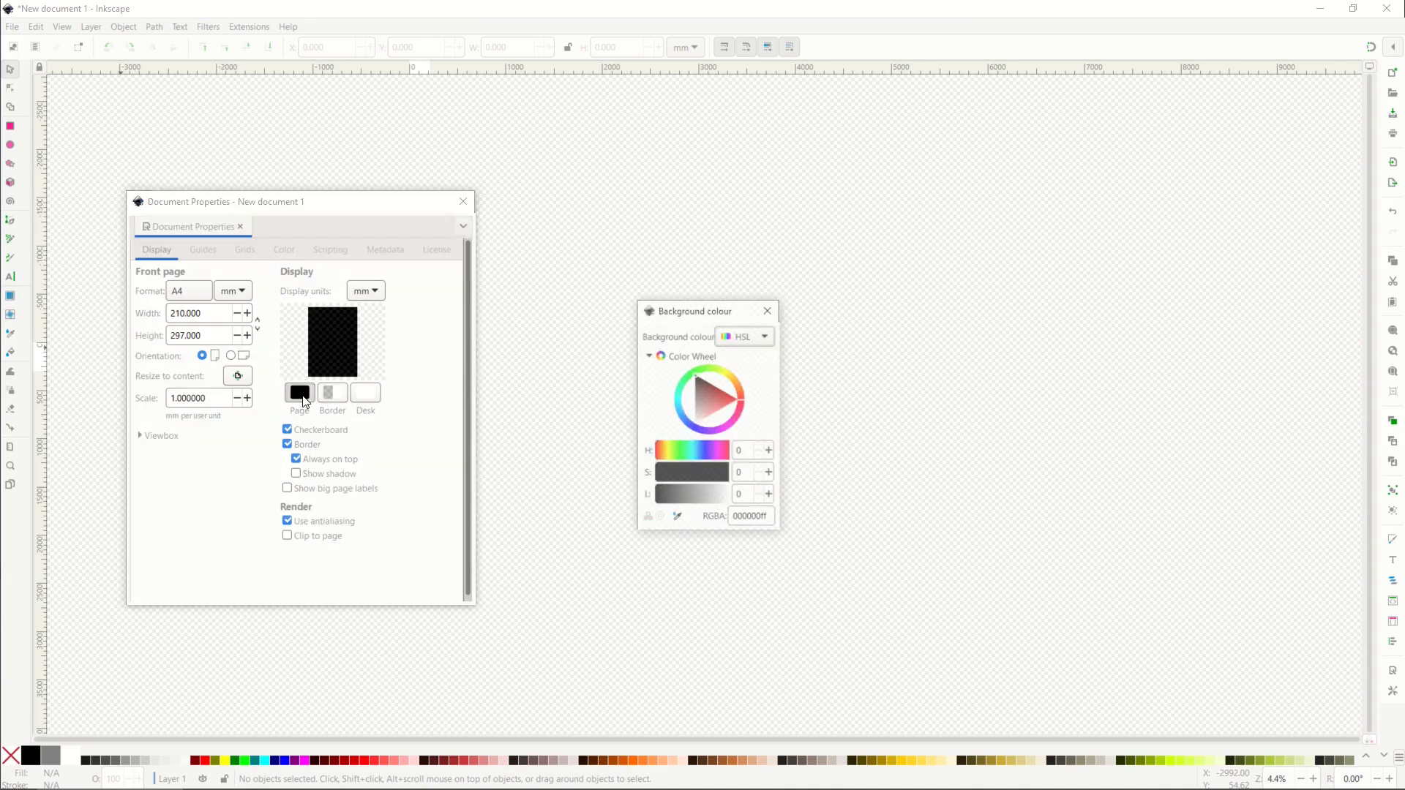
click(736, 385)
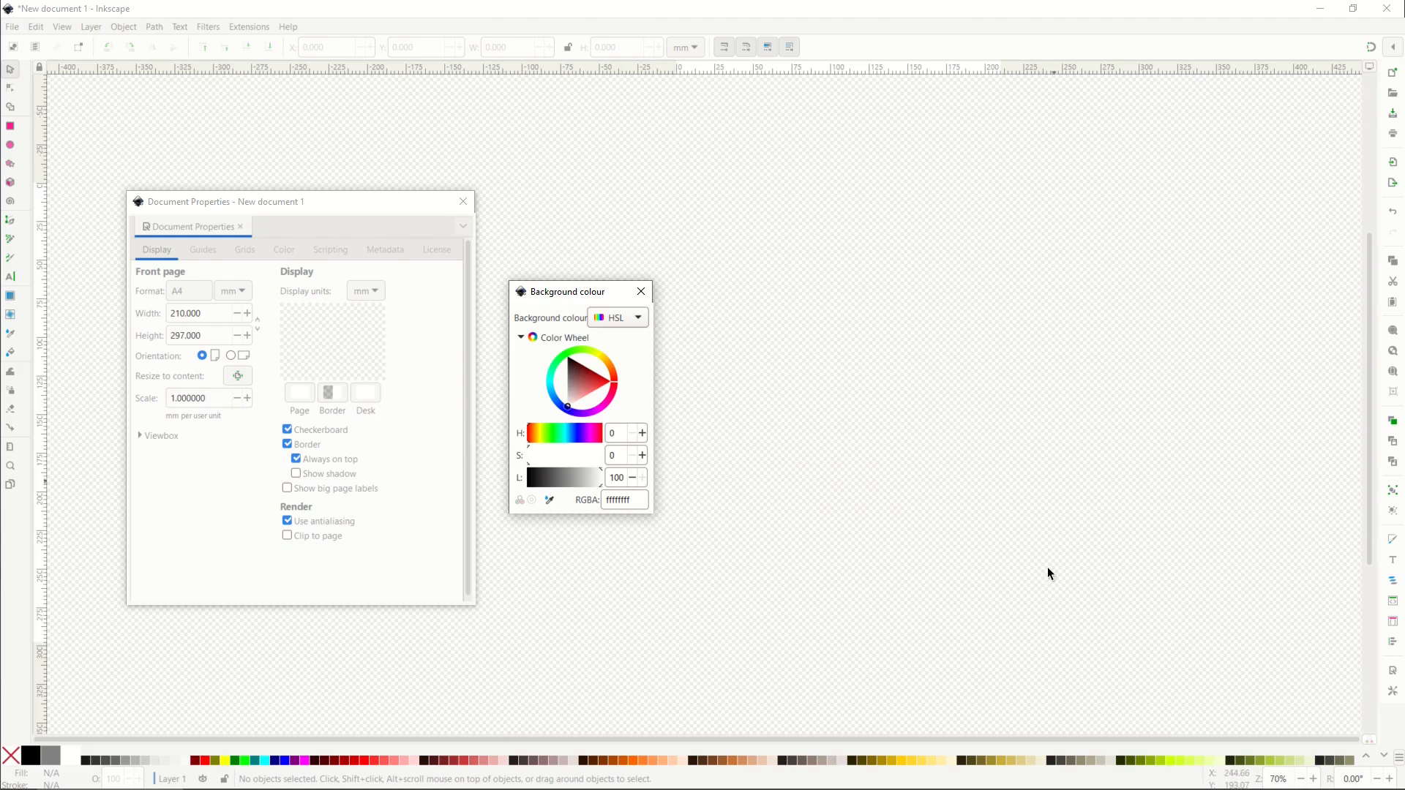
Step: Close the page colour picker, then toggle the Checkerboard desk off and back on via Document Properties
click(641, 291)
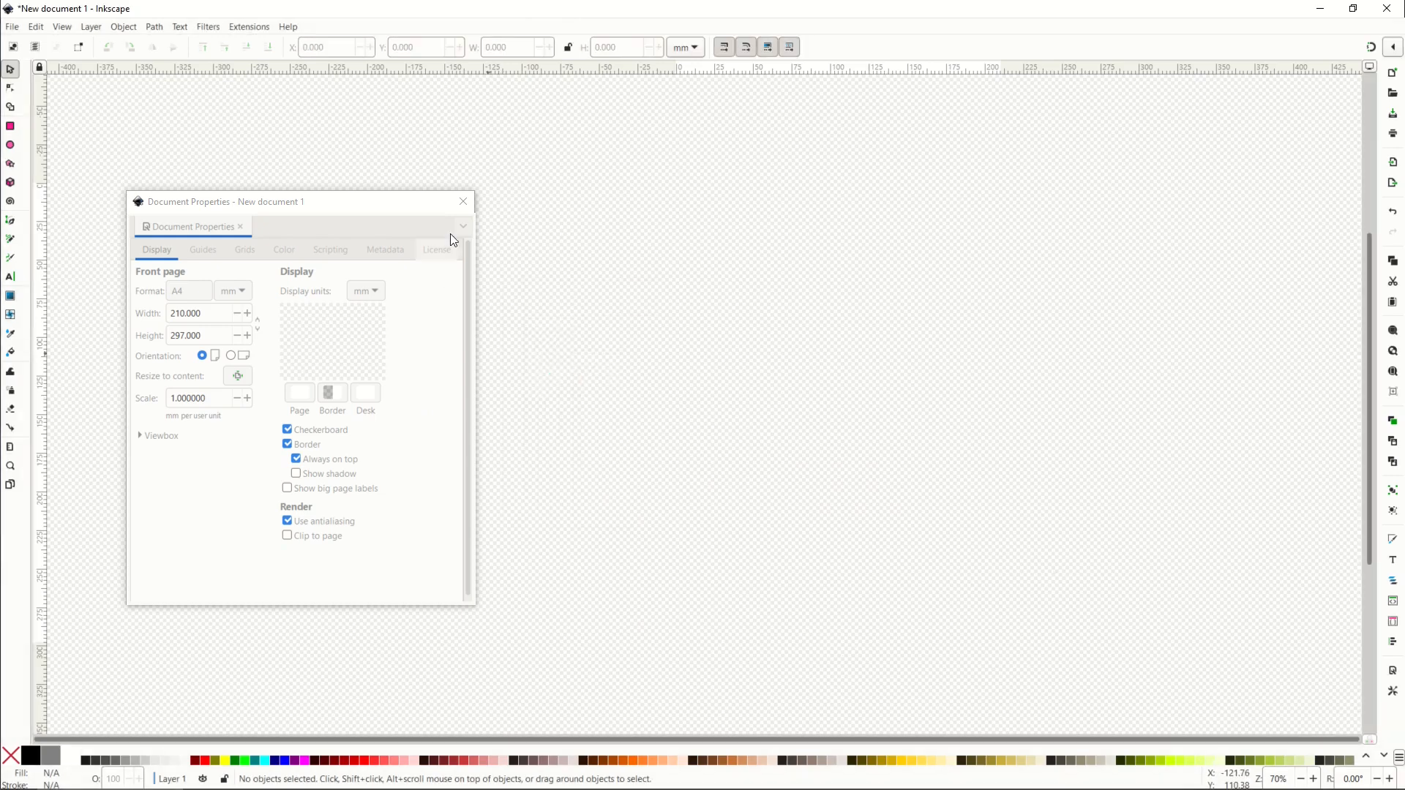
click(12, 26)
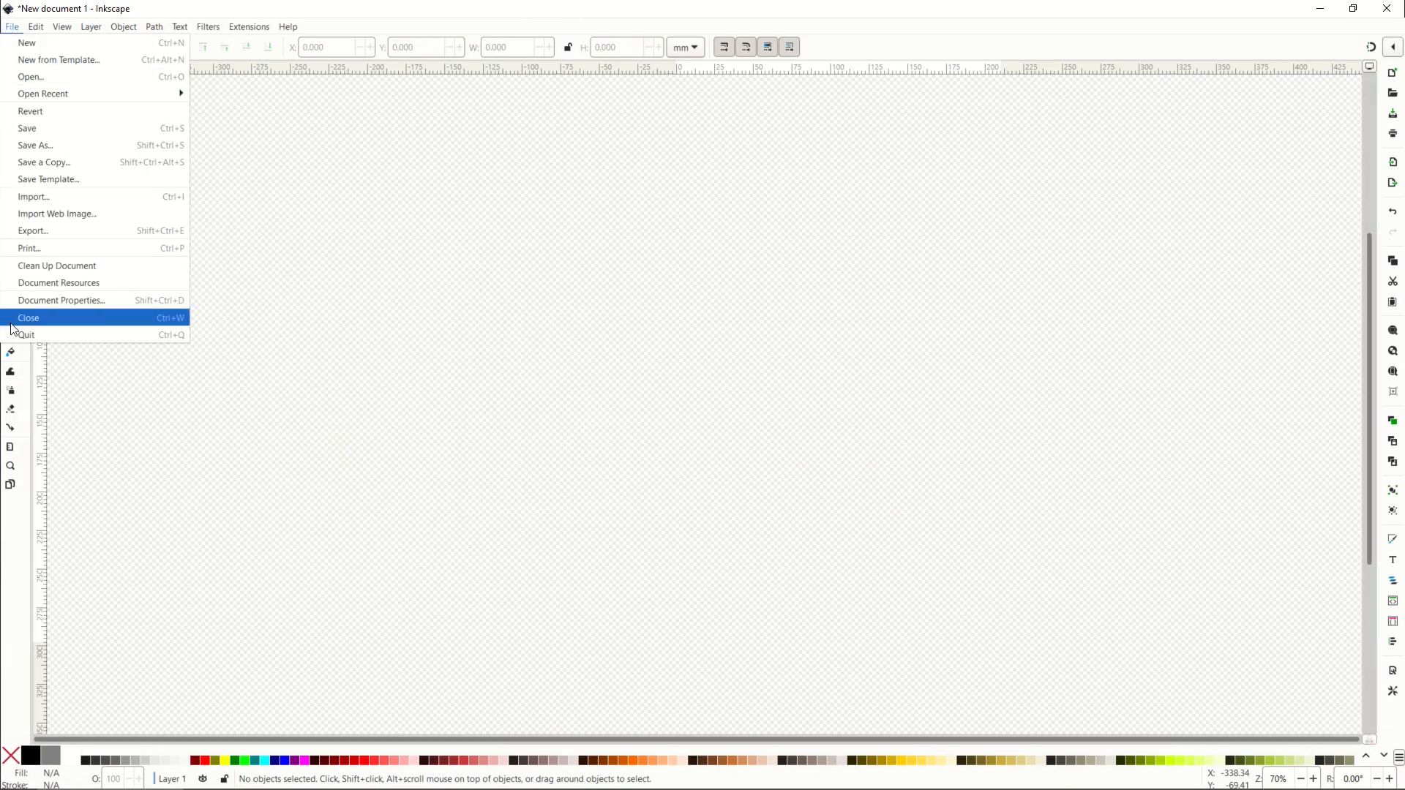
click(62, 300)
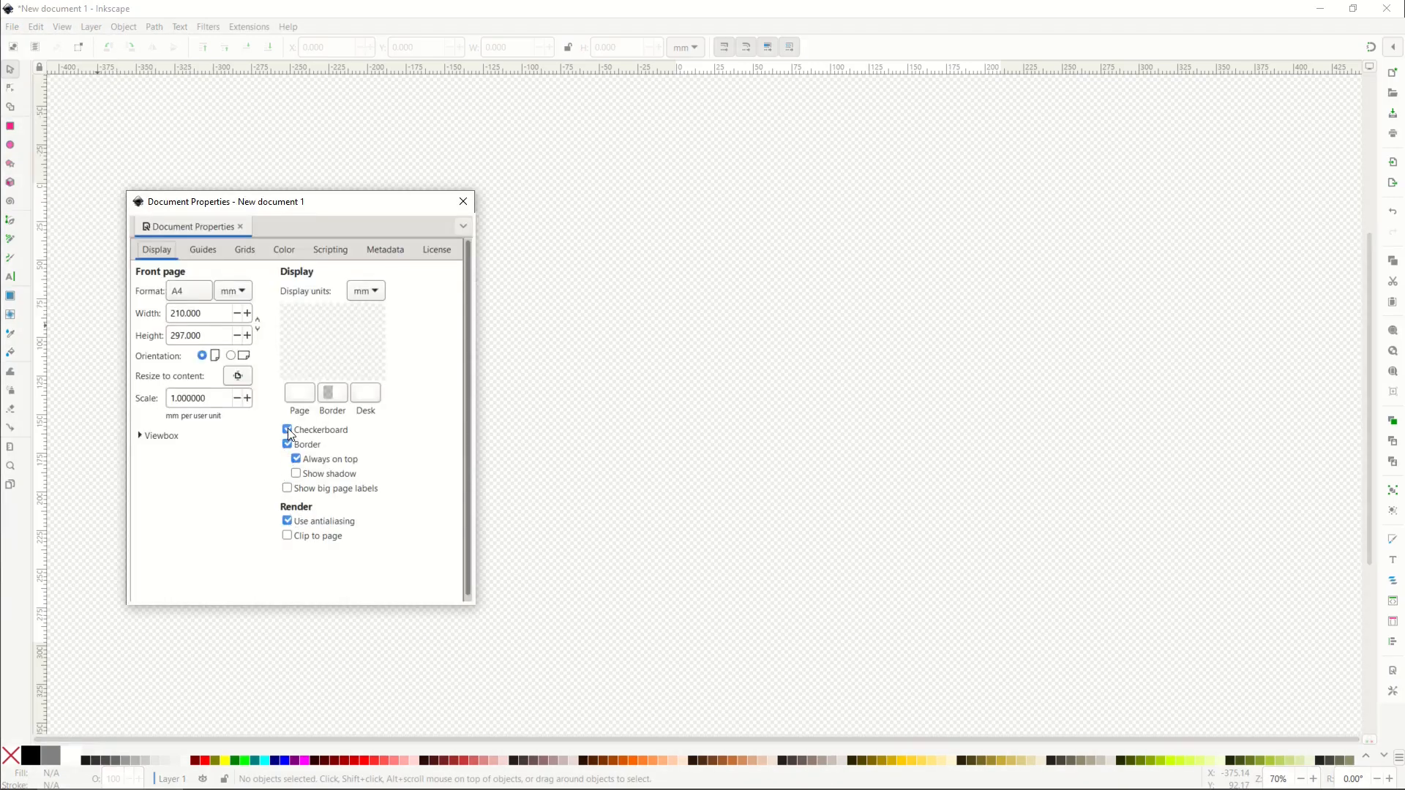
click(288, 431)
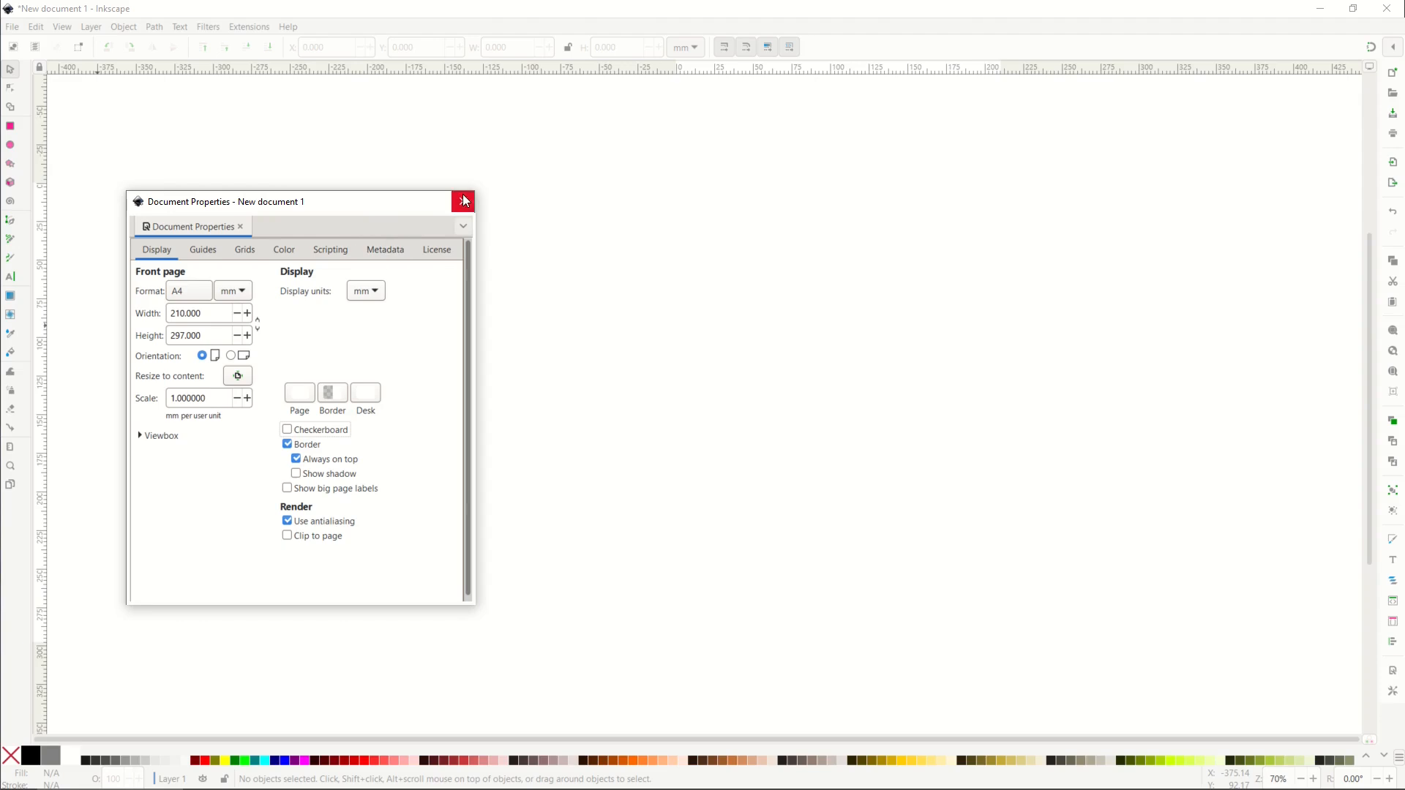
click(463, 201)
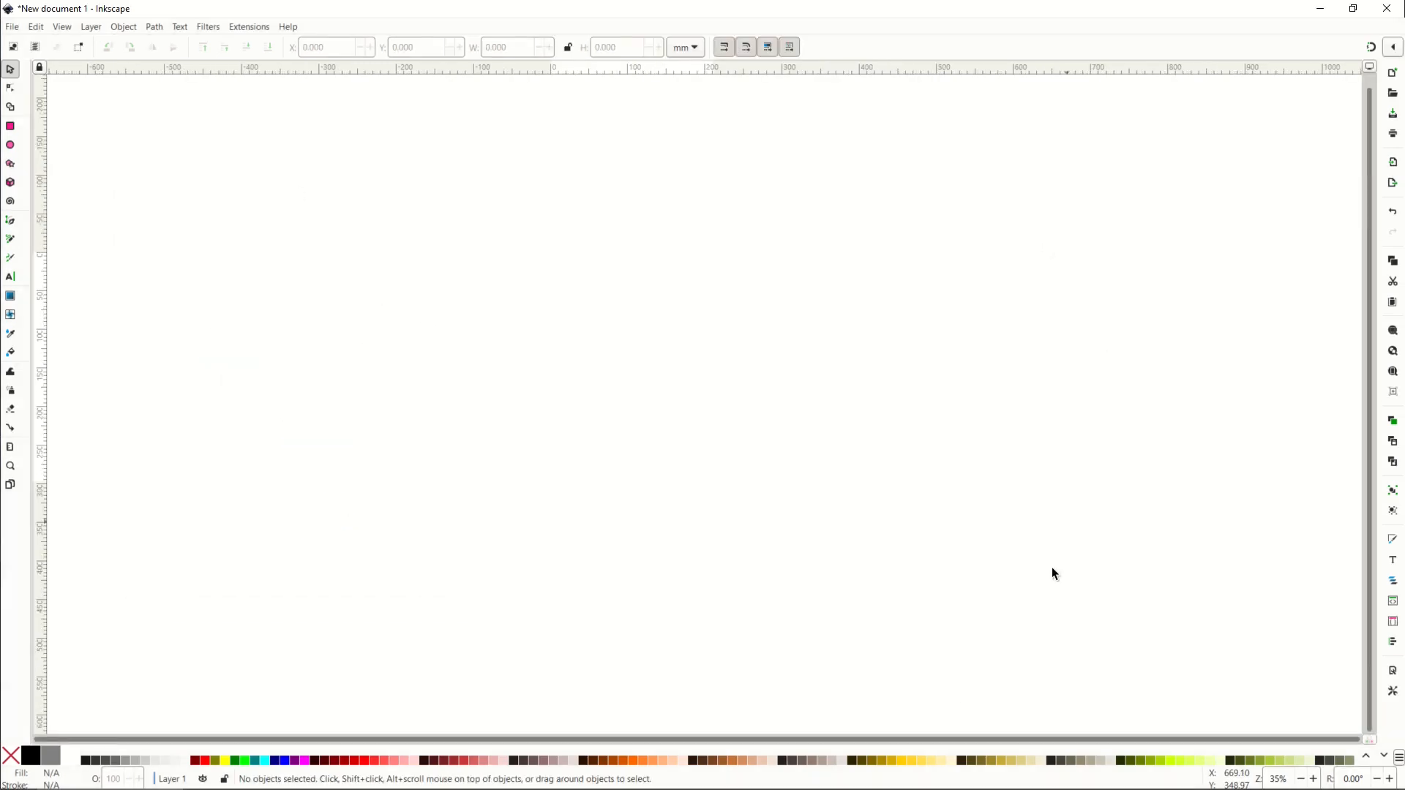
mouse_move(355, 317)
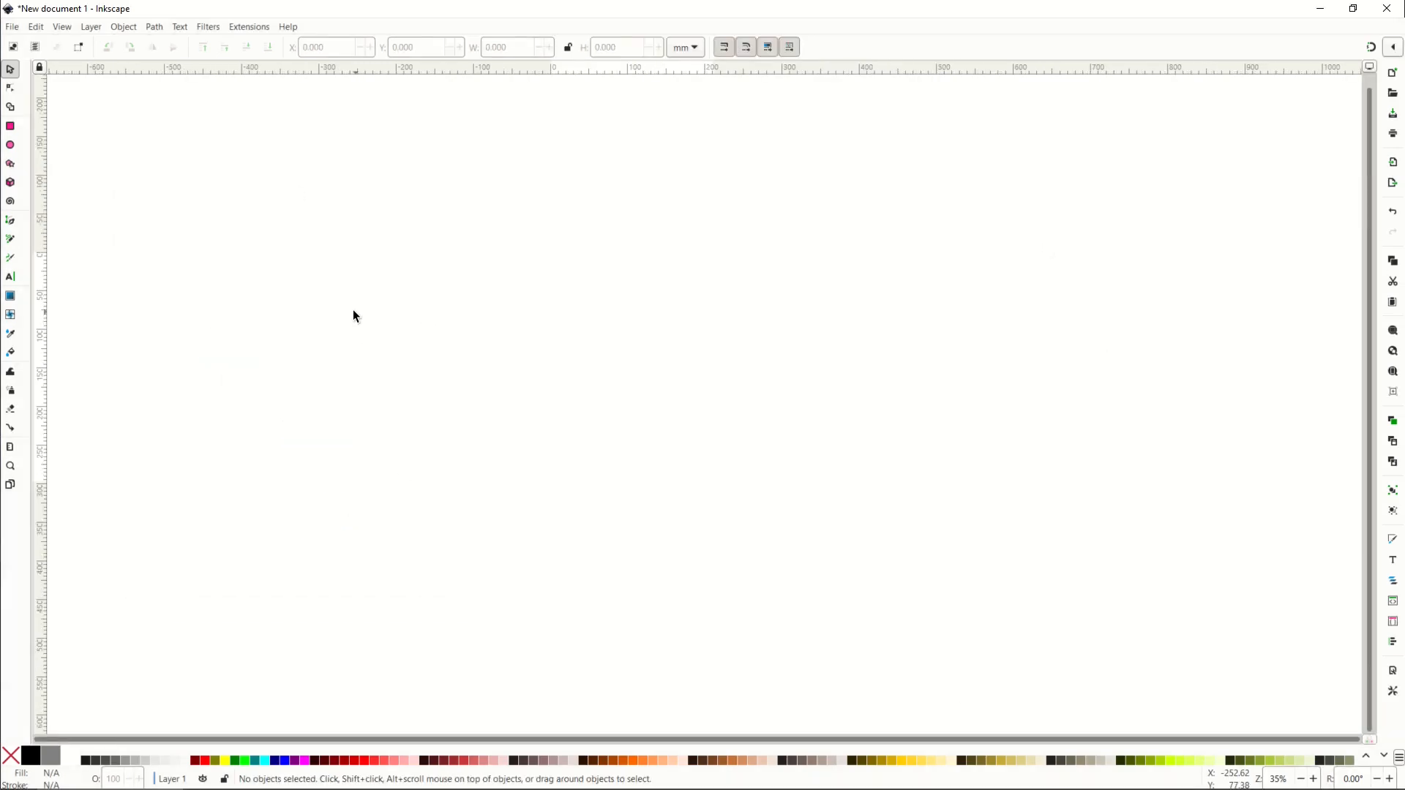
click(11, 26)
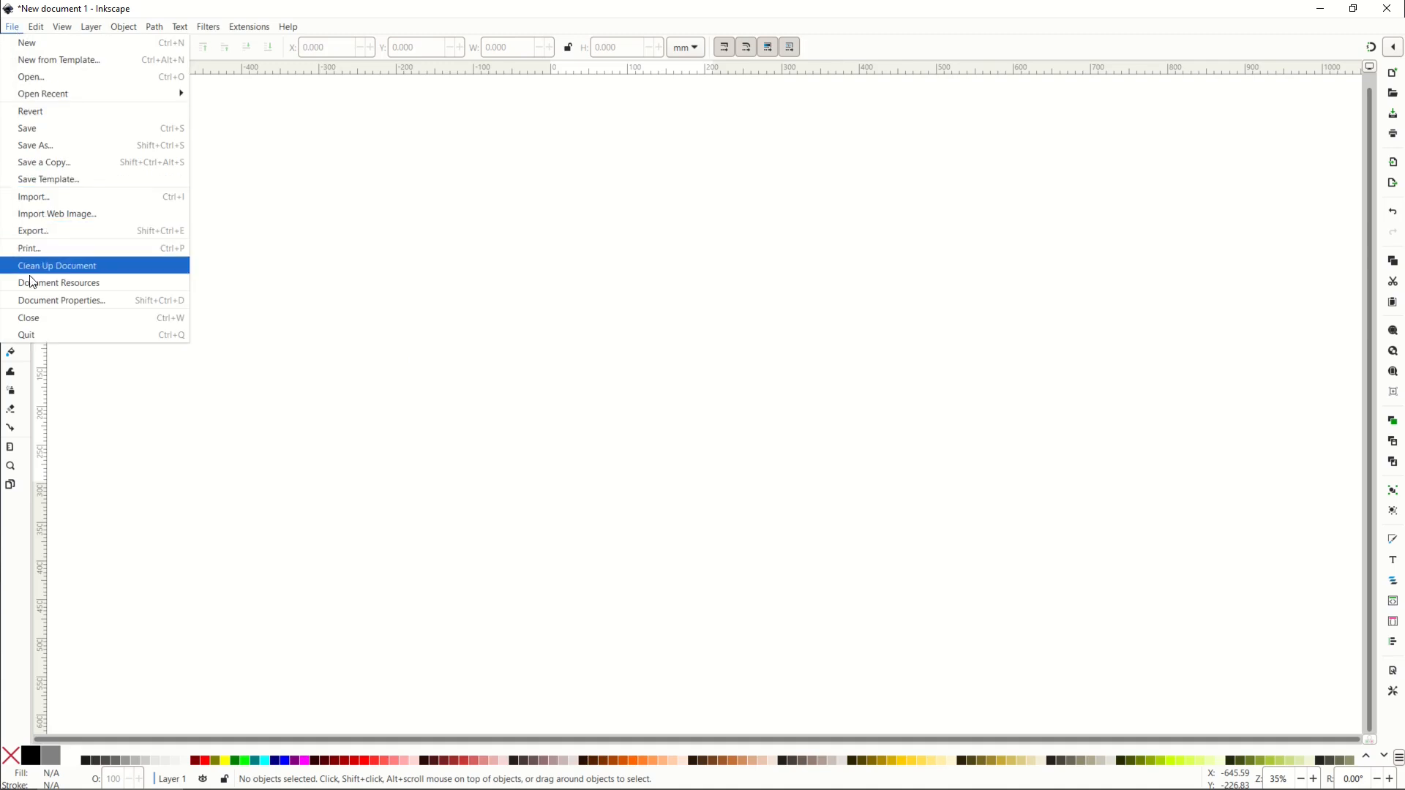
click(62, 300)
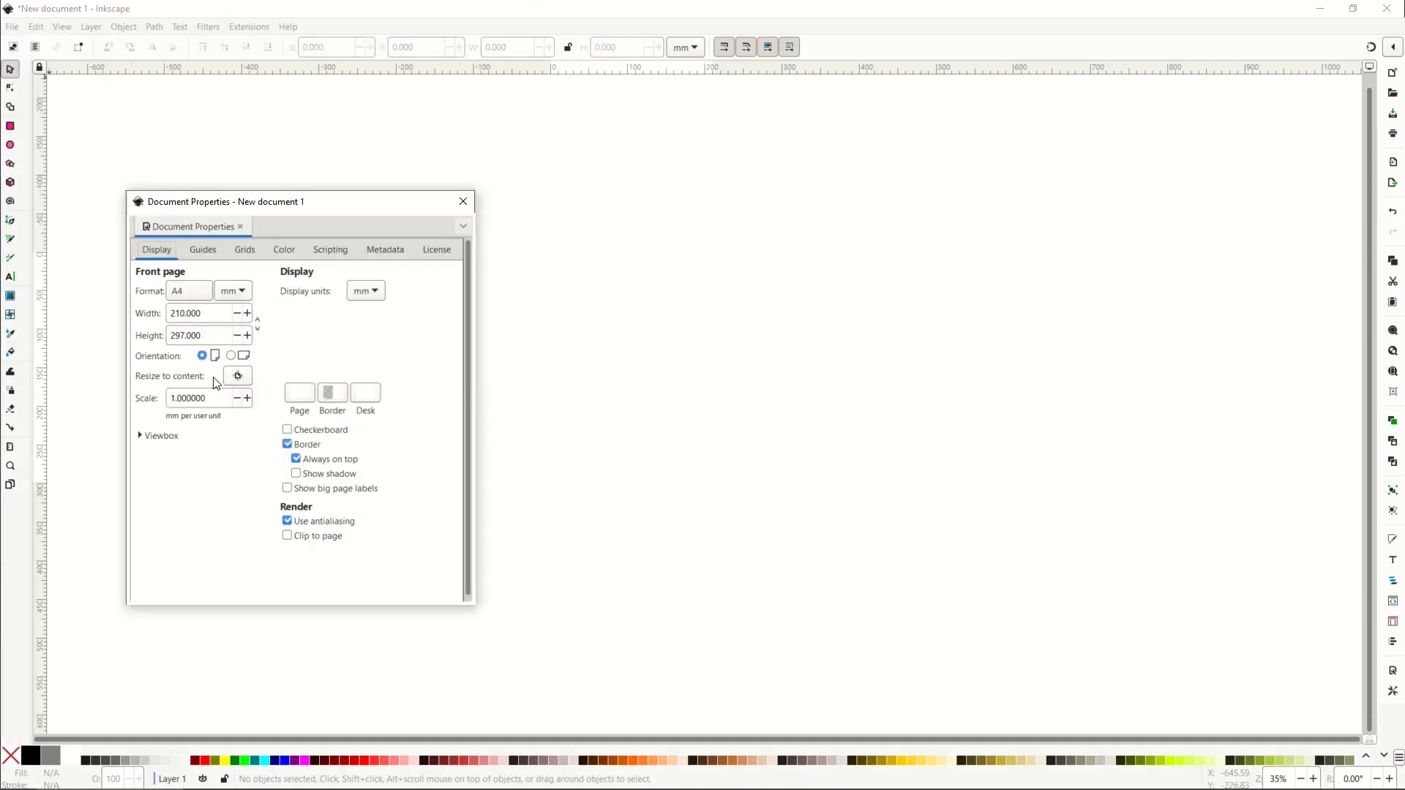
click(288, 429)
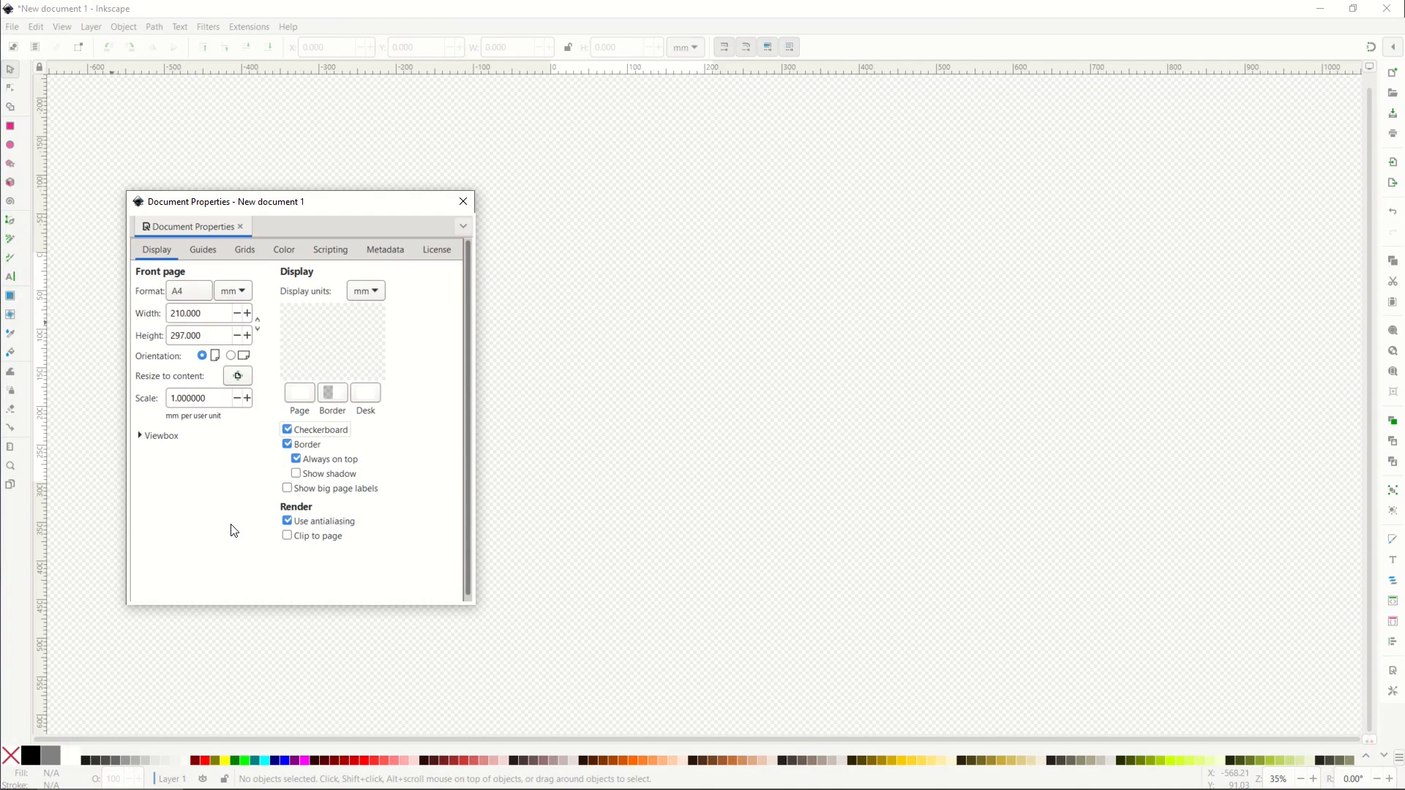
Step: Close Document Properties and draw a large red ellipse with the Ellipse tool
click(464, 200)
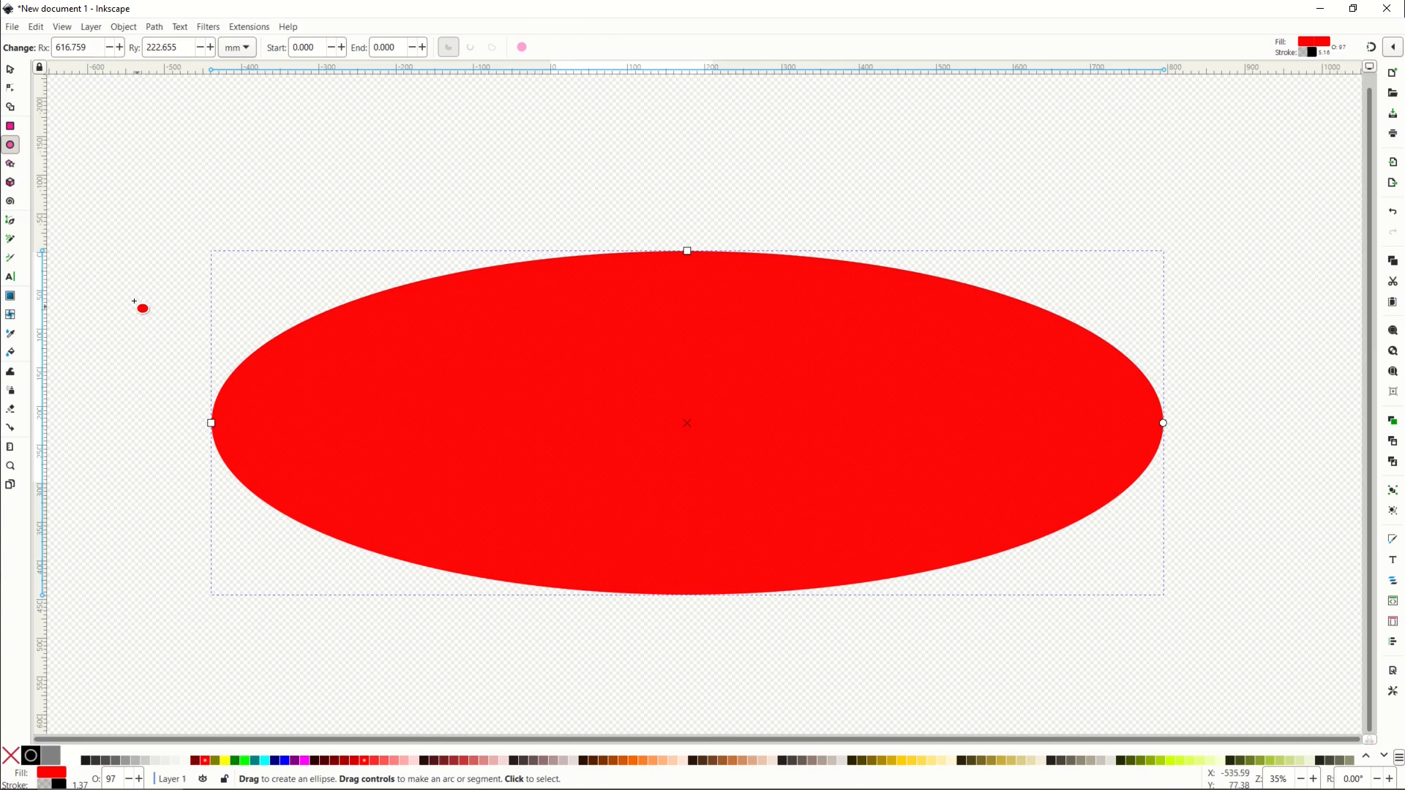
mouse_move(281, 276)
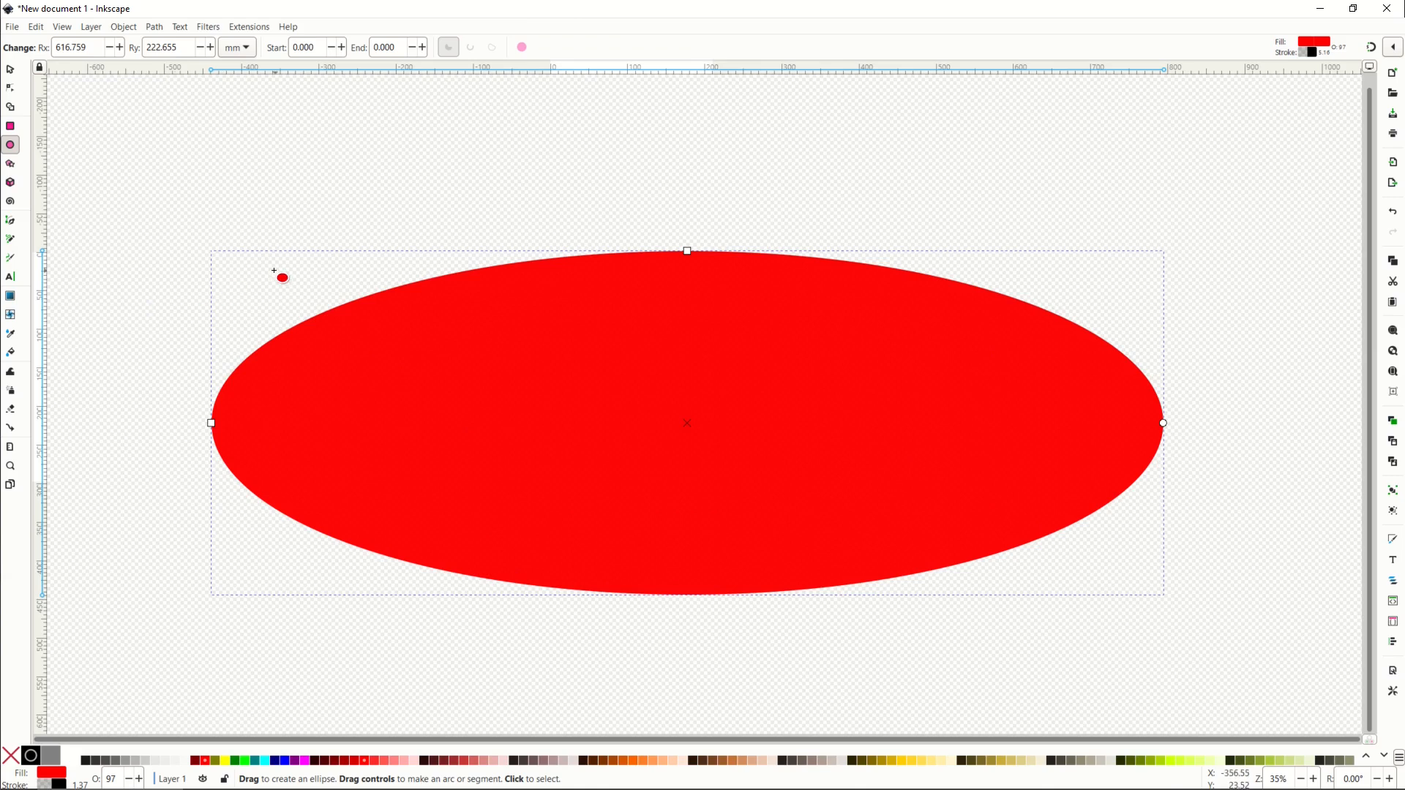